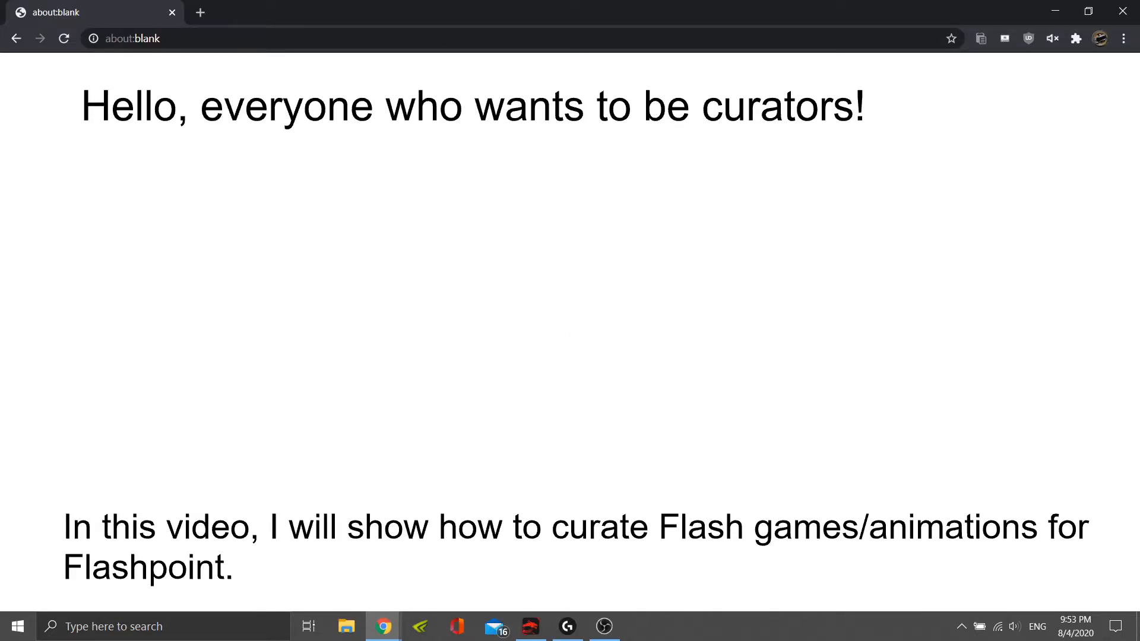
Load bluemaxima.org/flashpoint from Chrome's address bar.
text(bl)
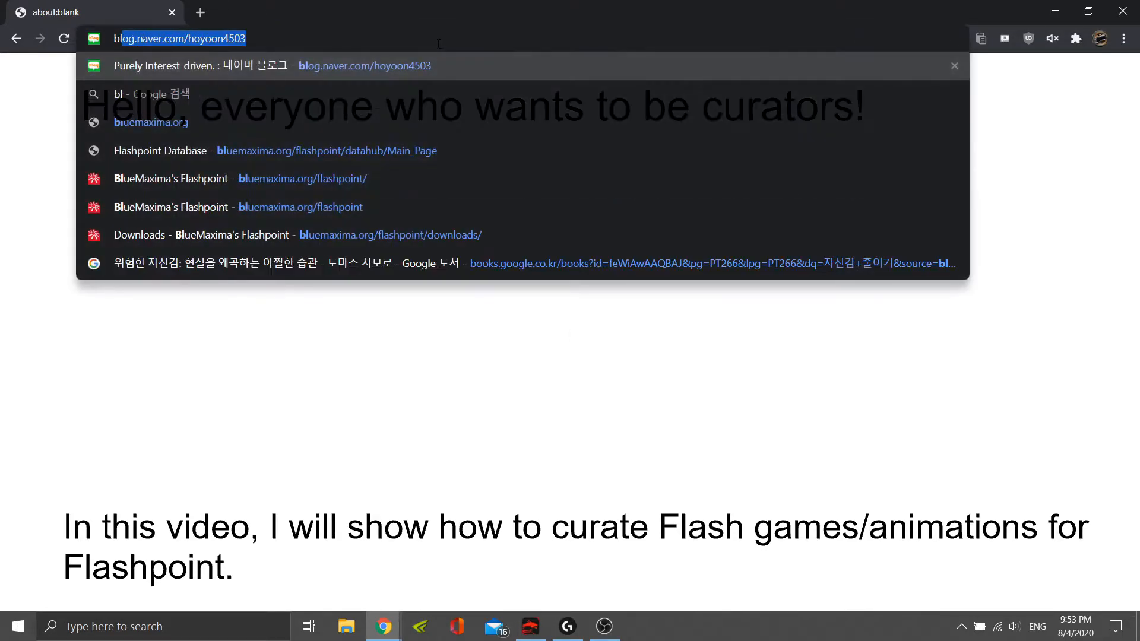
text(bluemaxima.org)
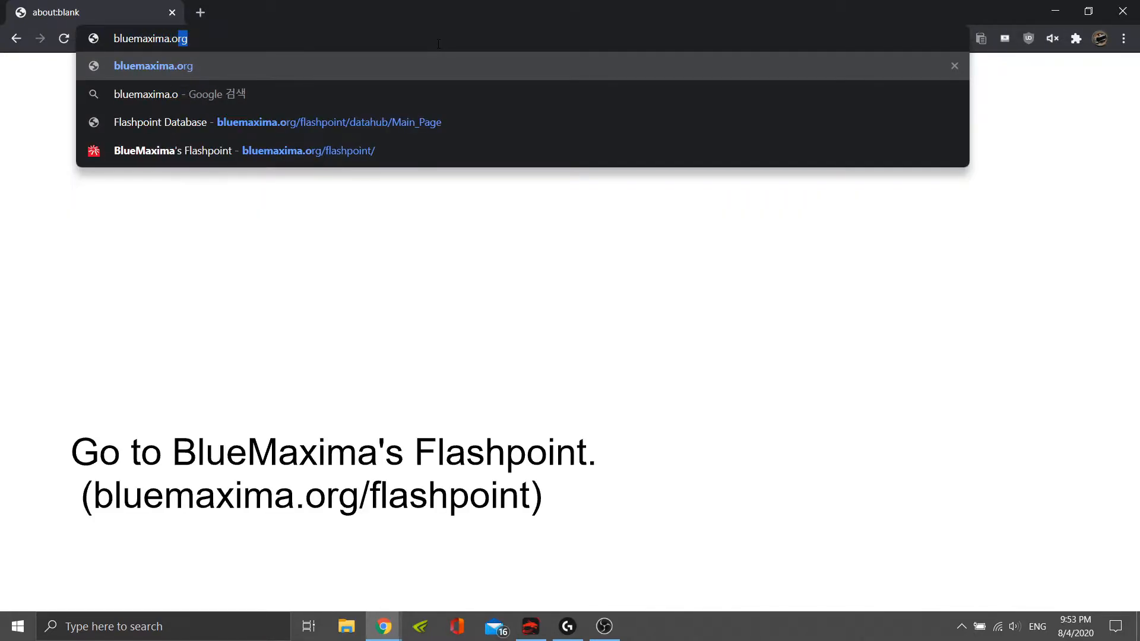
text(/)
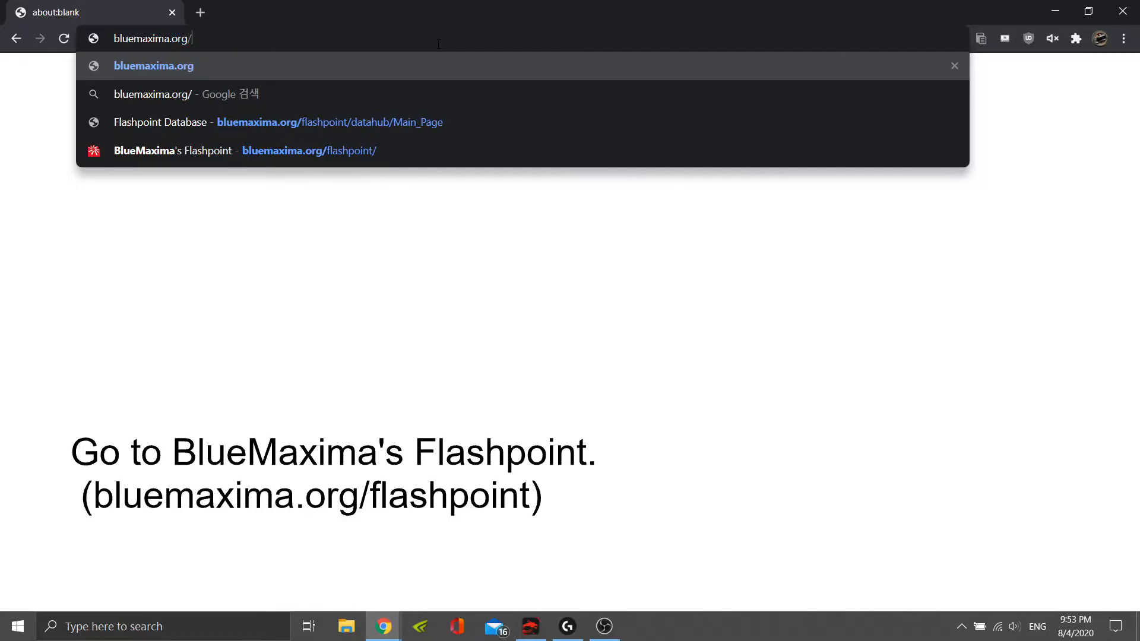
text(flashpoint/)
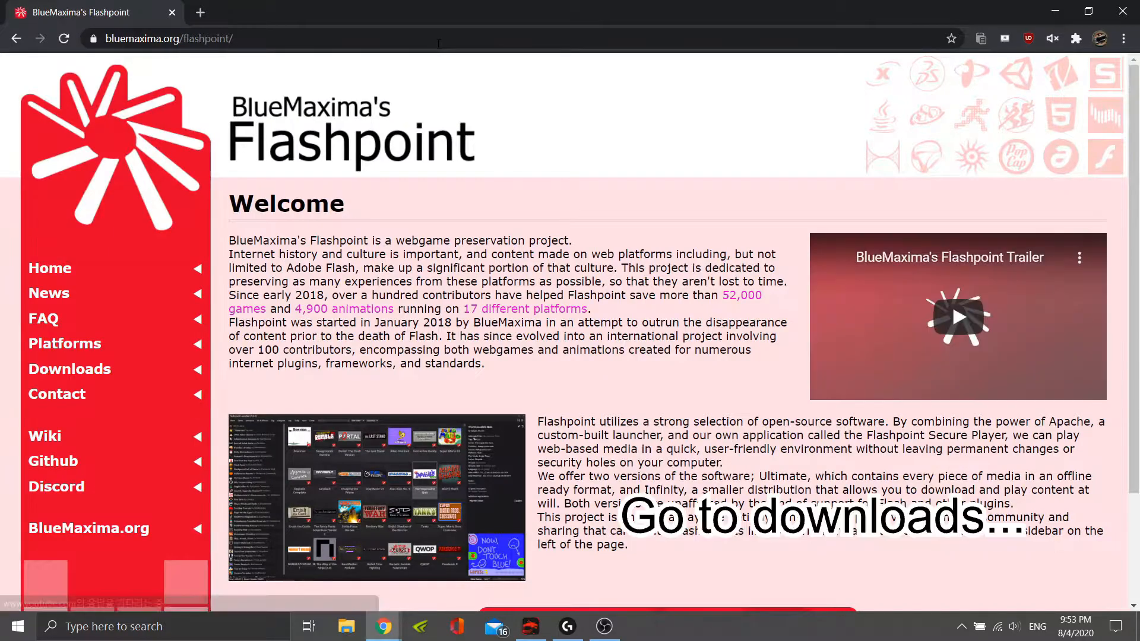
mouse_move(69, 369)
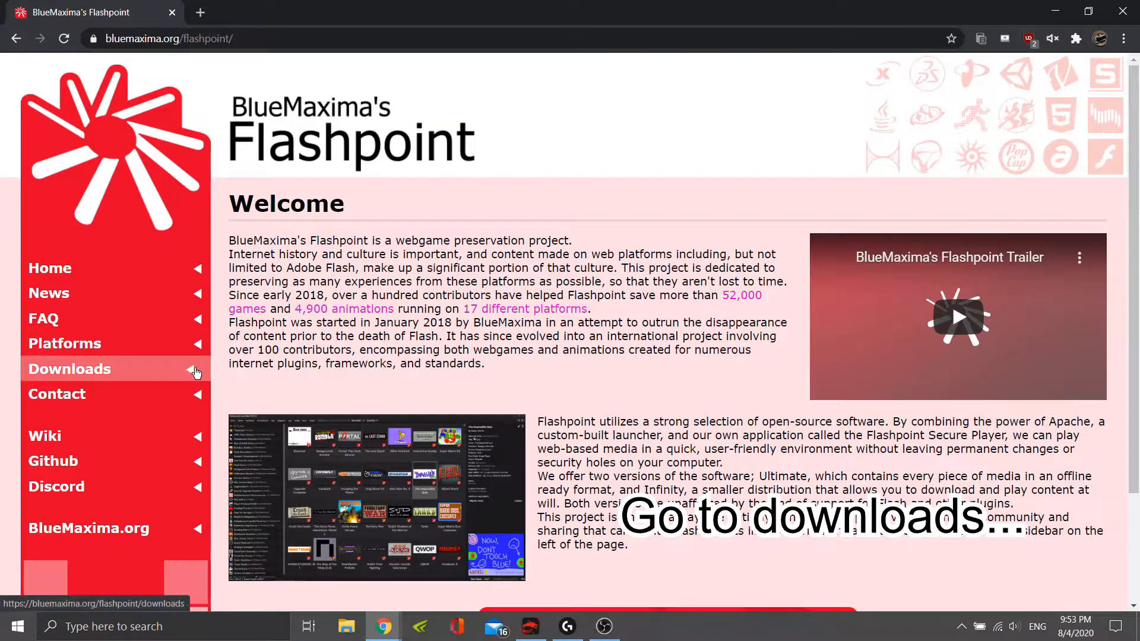
Go to the Downloads page and download the Flashpoint Core 5 7Z archive.
click(69, 368)
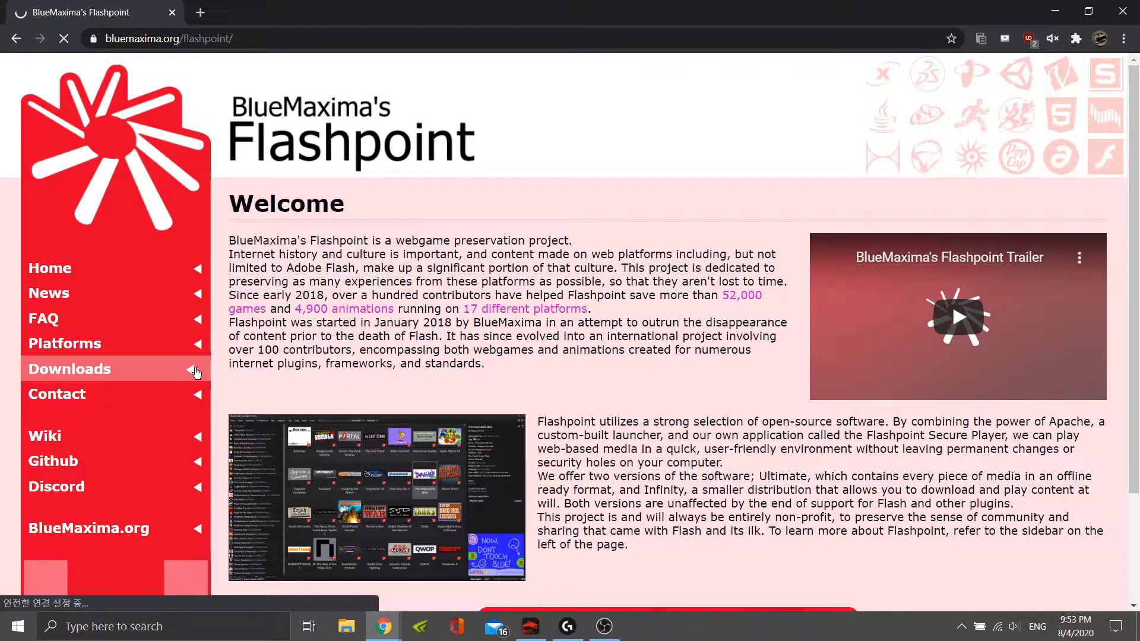
click(69, 368)
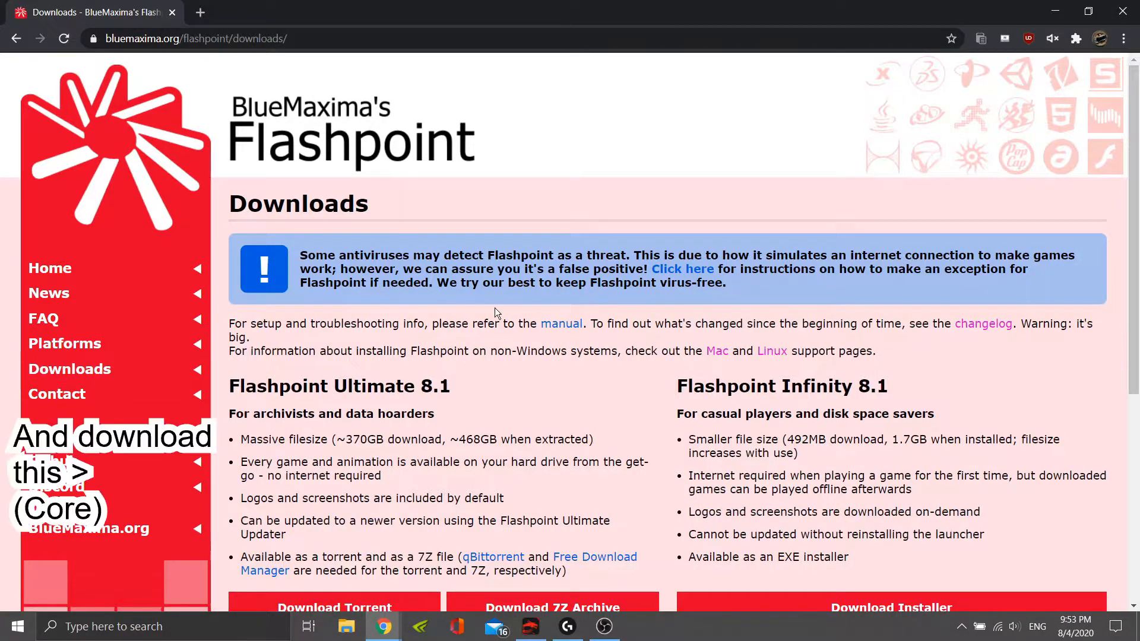
scroll(down, 3)
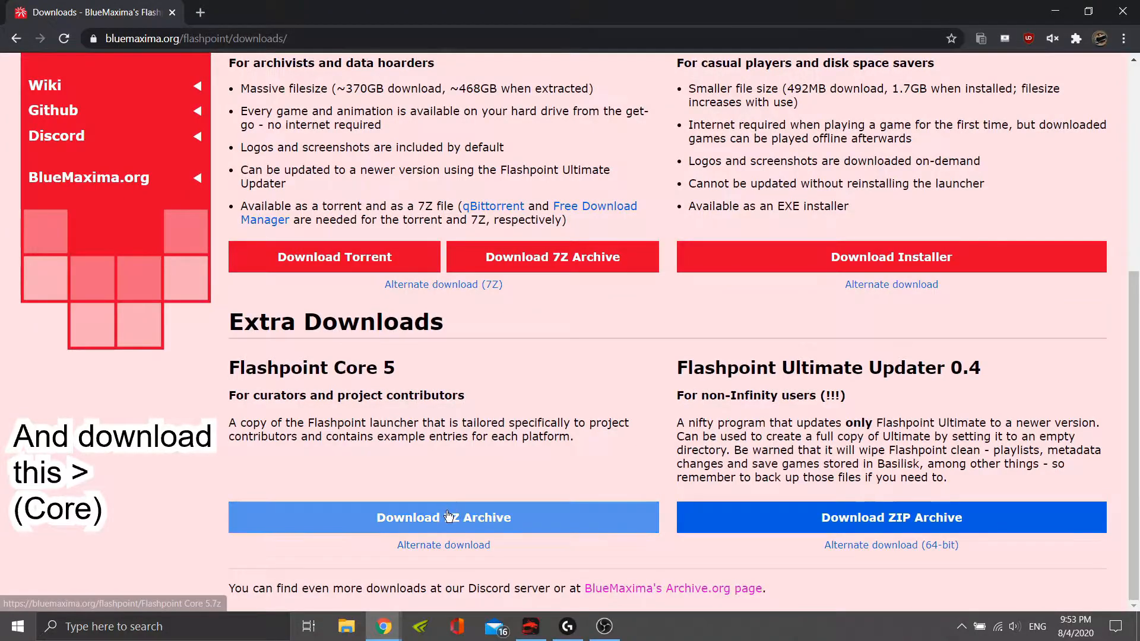
click(443, 517)
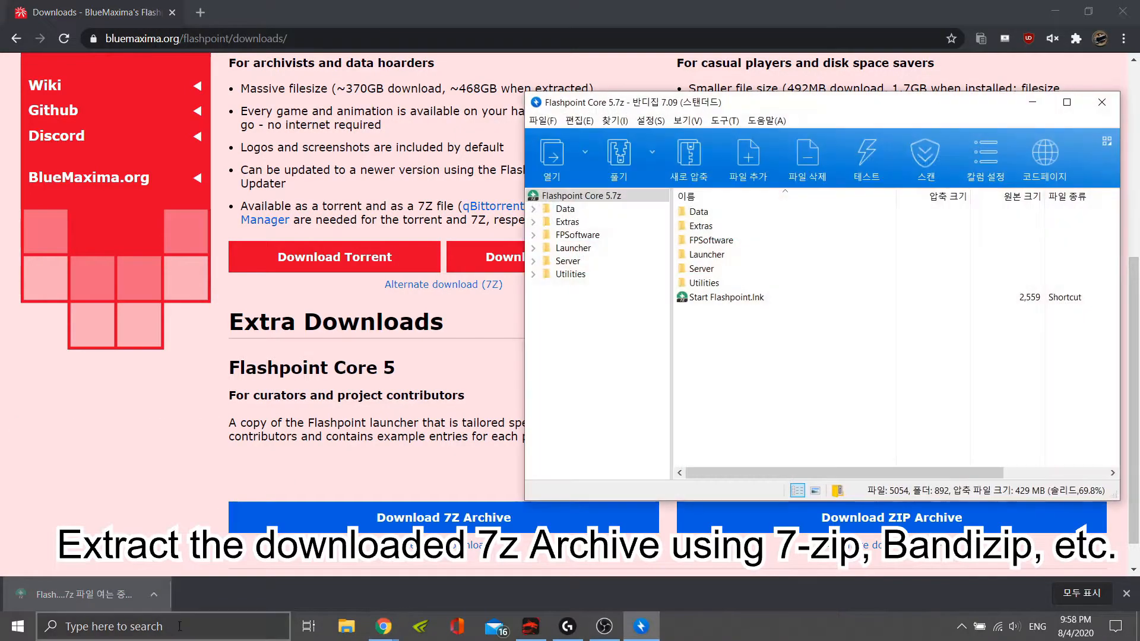
Extract the Flashpoint Core 5 archive in Bandizip with Documents as the destination.
click(618, 158)
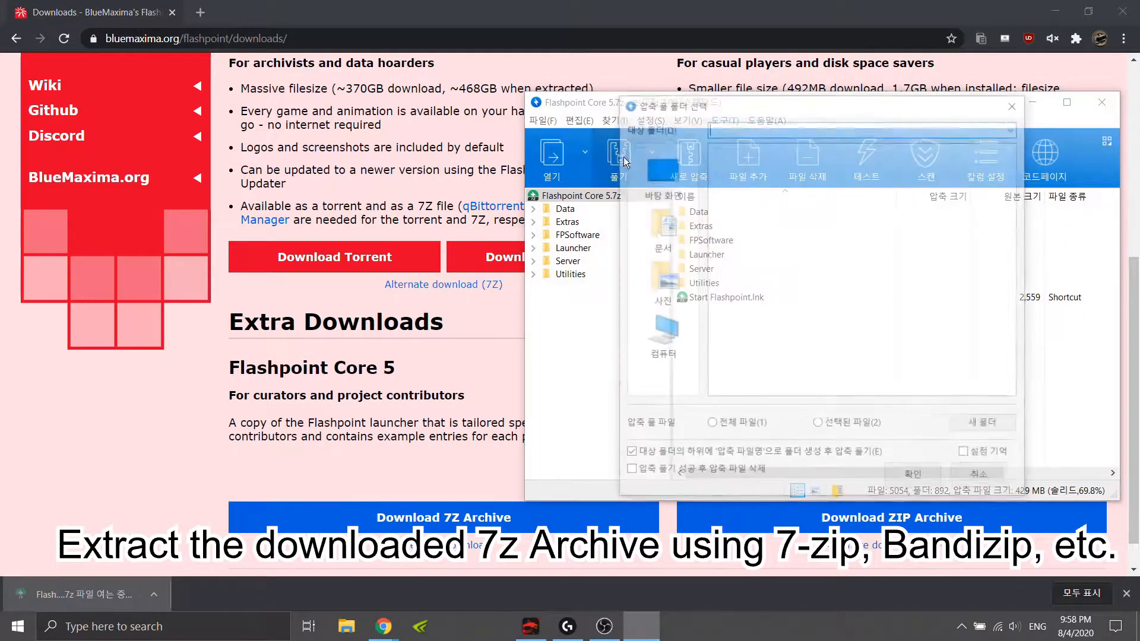
click(618, 156)
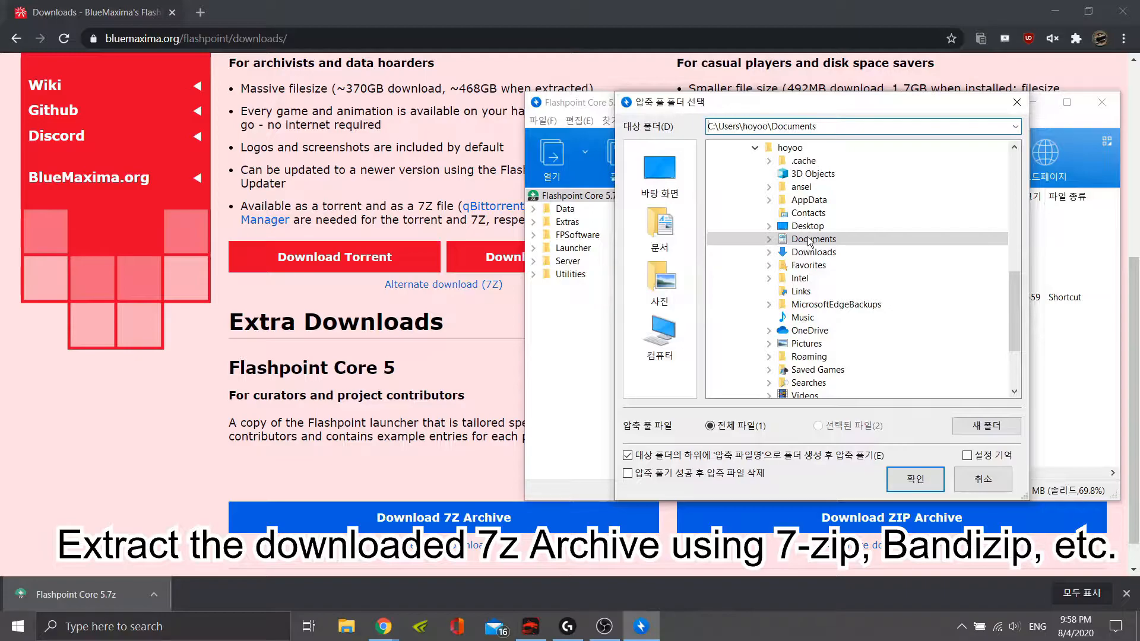
click(914, 479)
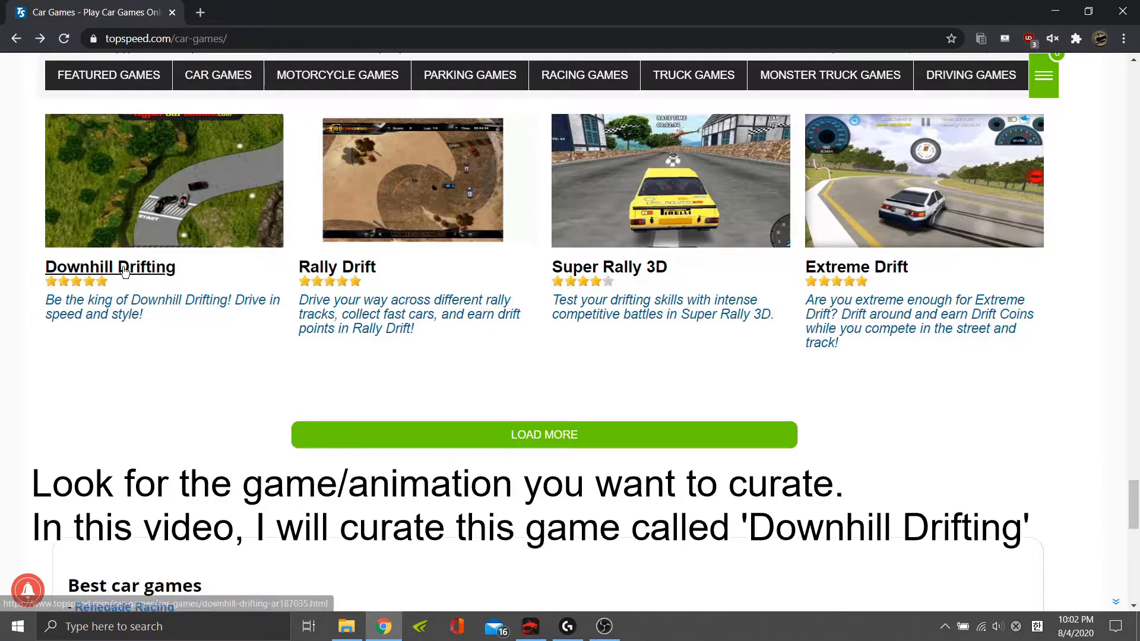
Open Downhill Drifting from TopSpeed's car games list and scroll to the game.
click(110, 267)
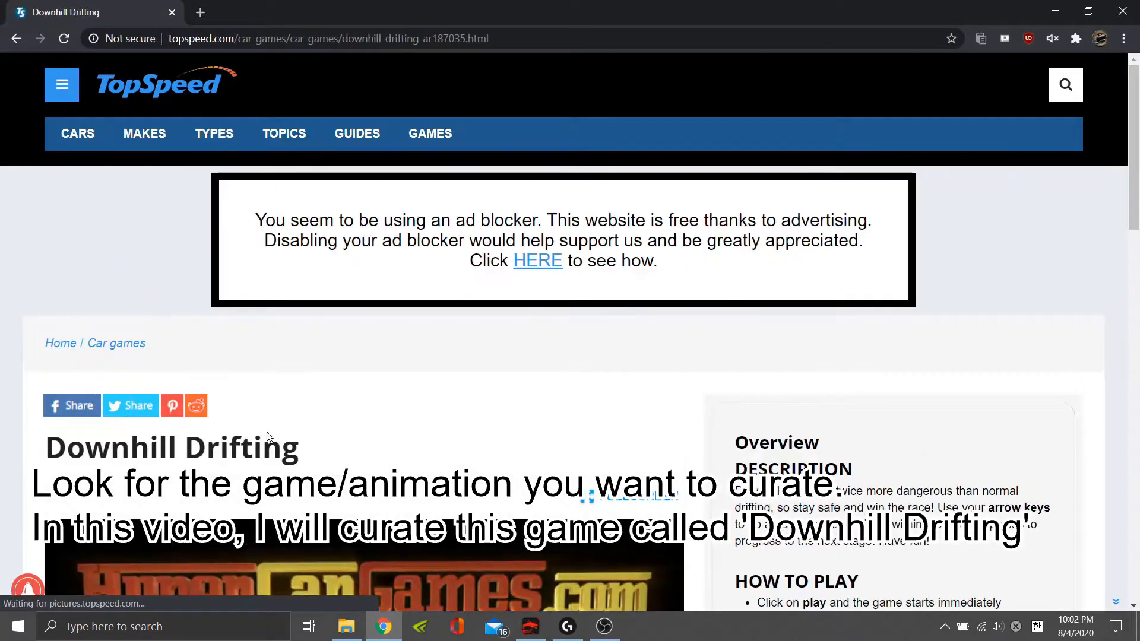
scroll(down, 3)
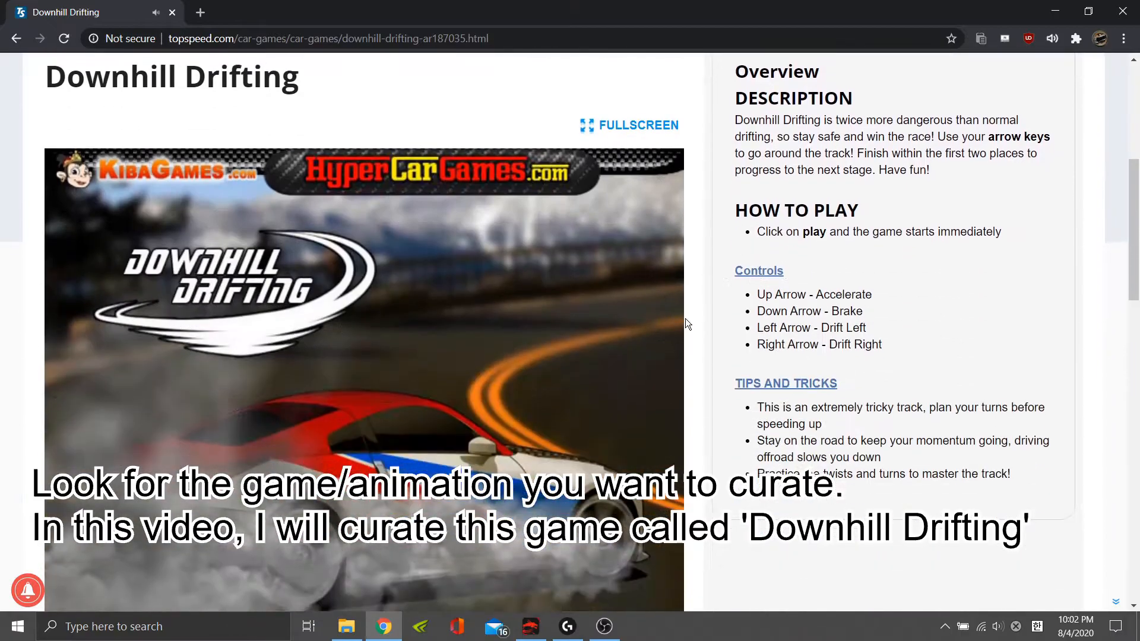
scroll(down, 3)
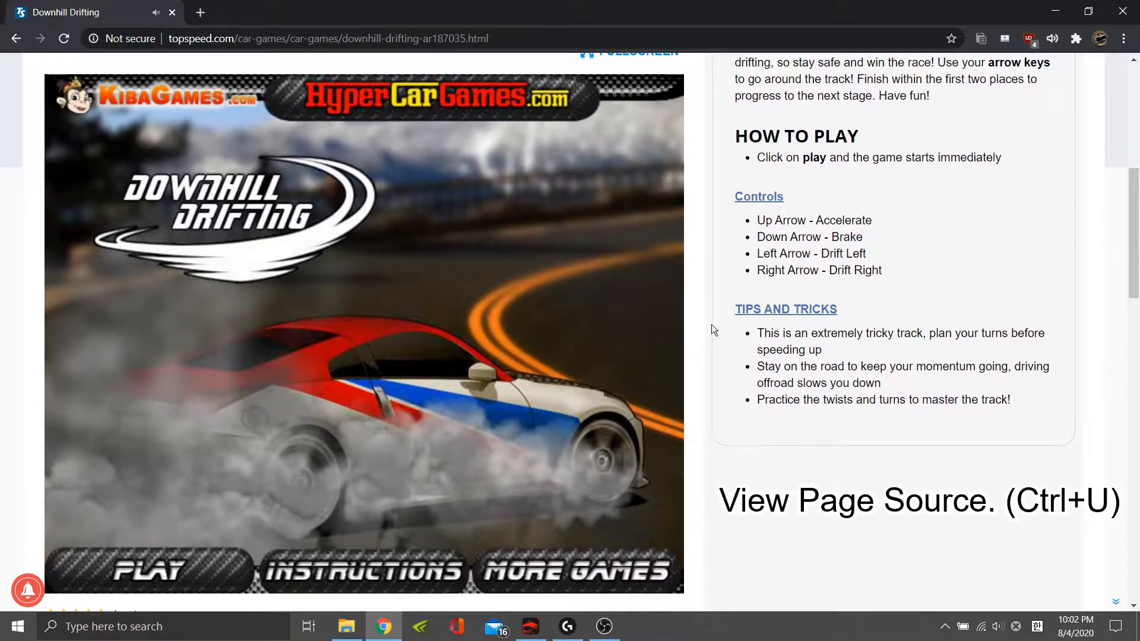
Search the page source for '.swf' to locate the downhilldrifting.swf link.
right_click(712, 329)
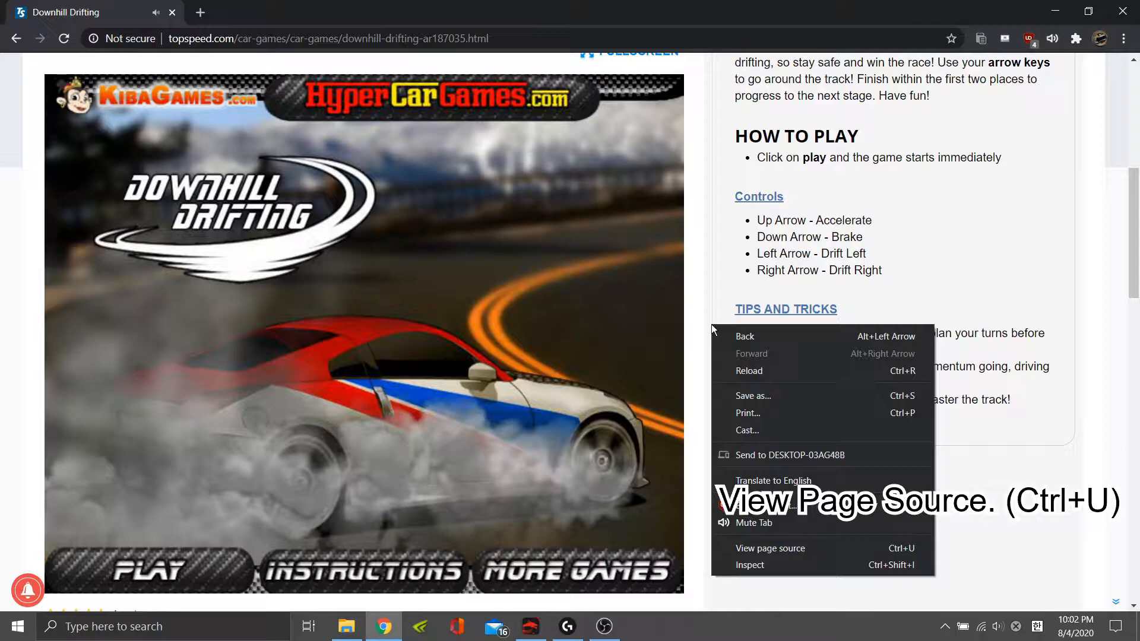
mouse_move(851, 431)
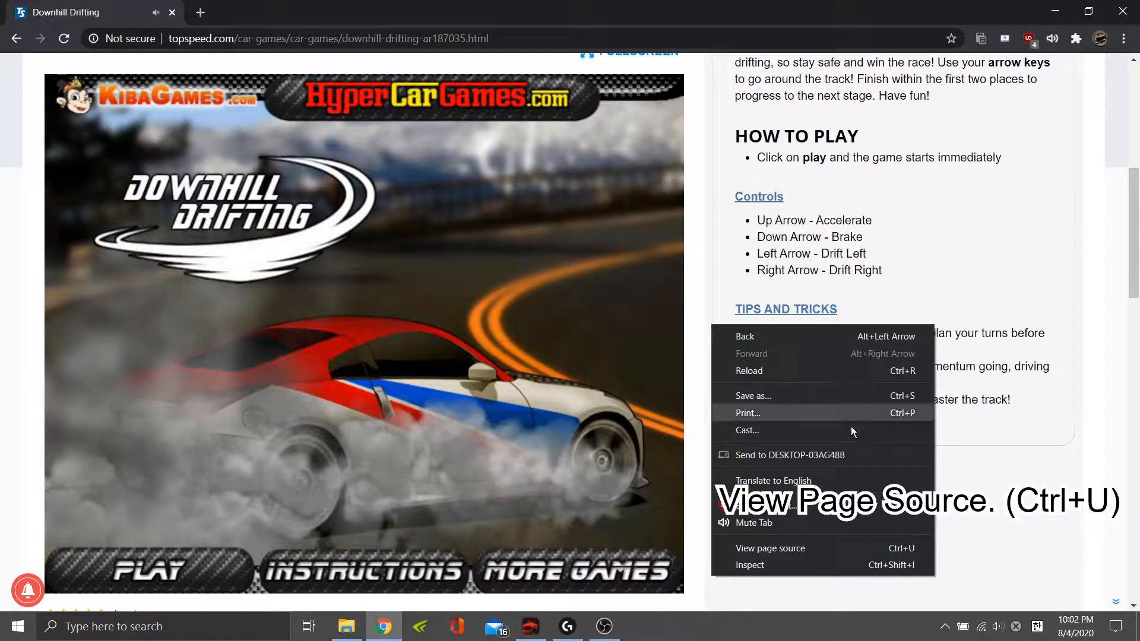
click(769, 548)
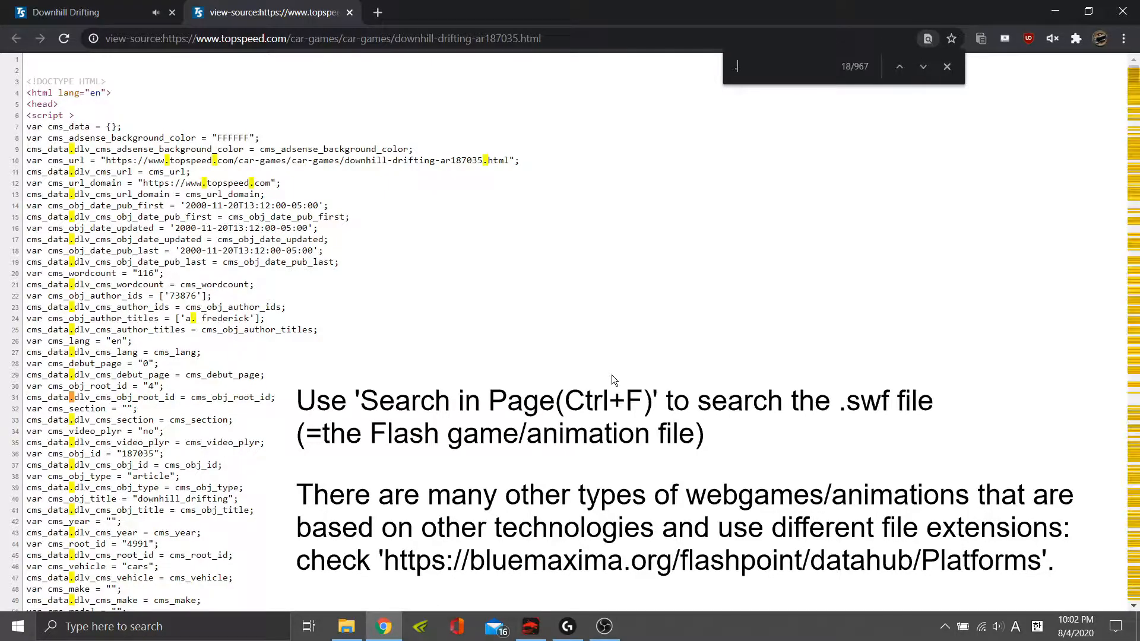
text(.swf)
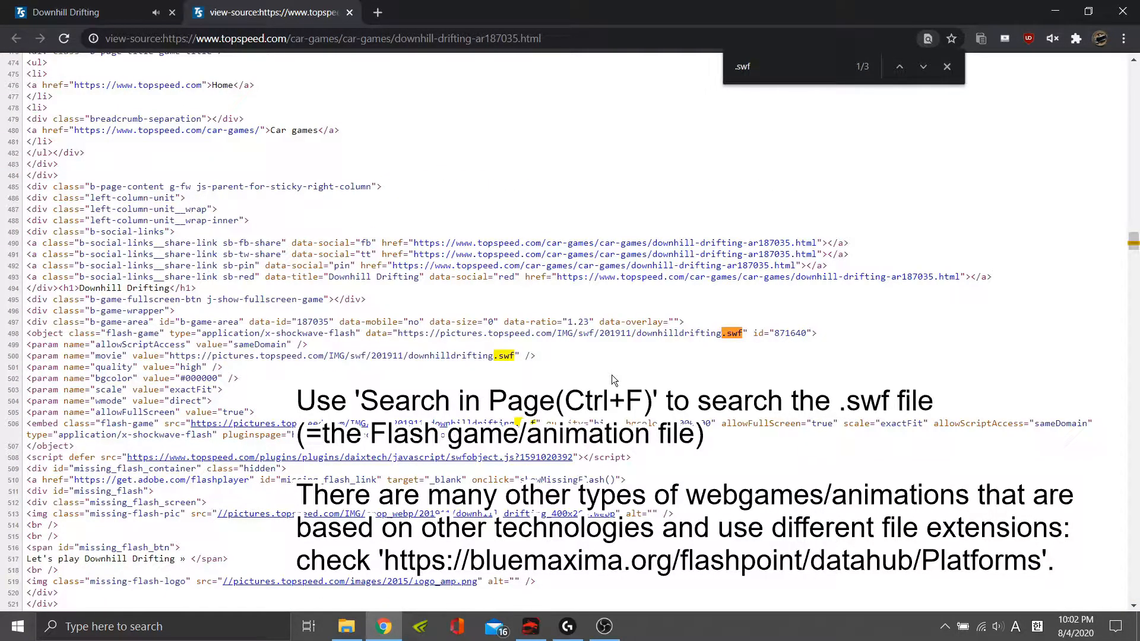
click(923, 66)
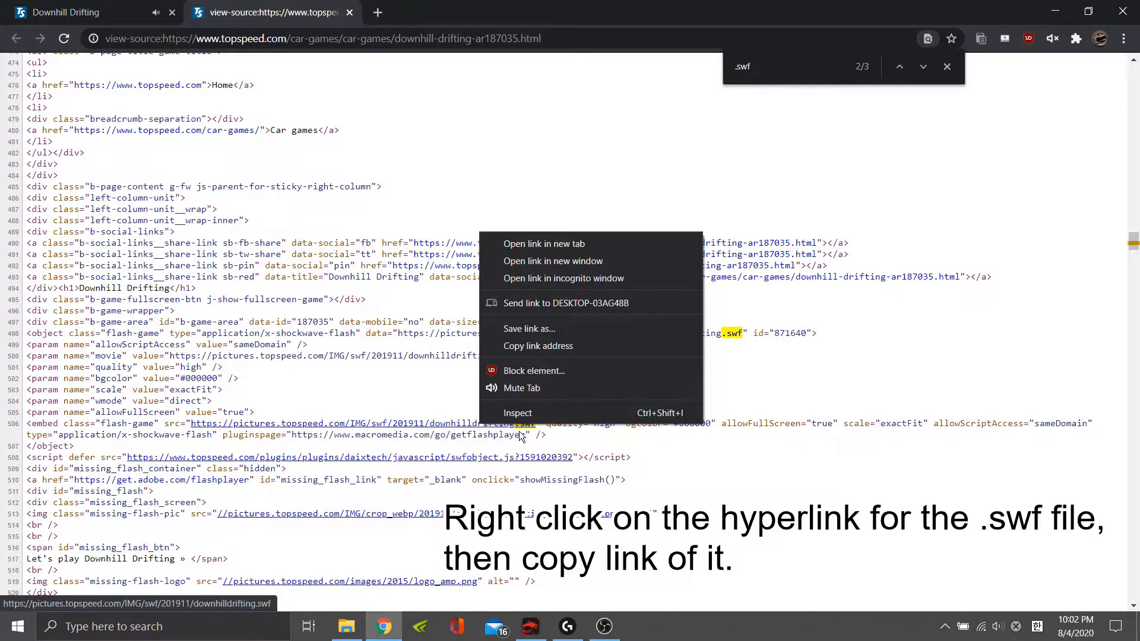
mouse_move(537, 346)
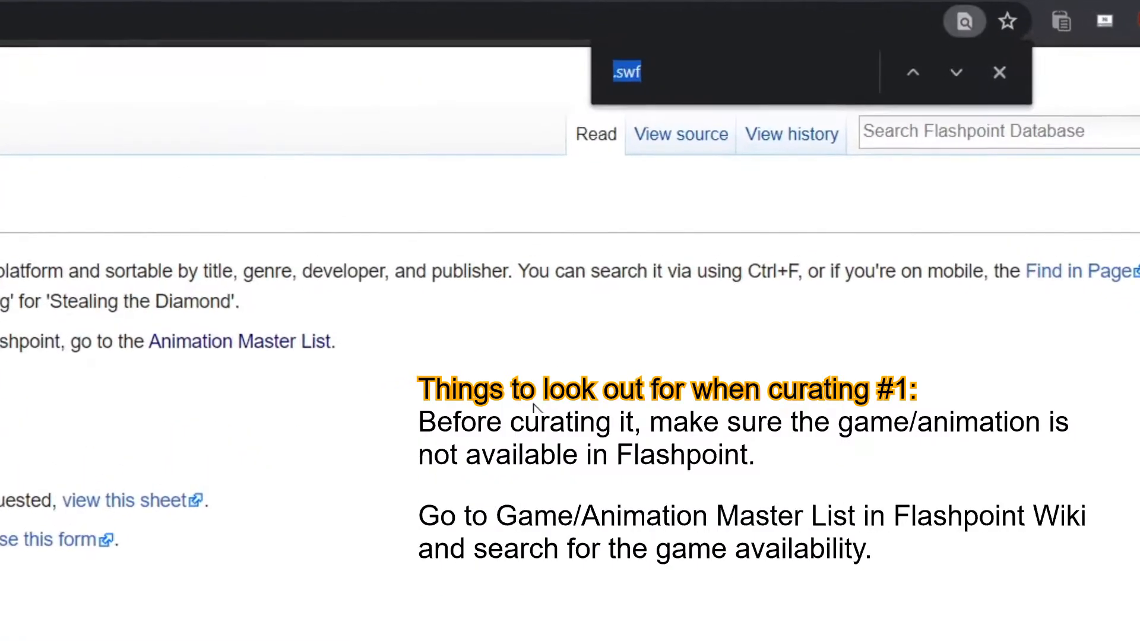
Search the Game Master List for 'downhi' to check for Downhill Drifting.
text(downhi)
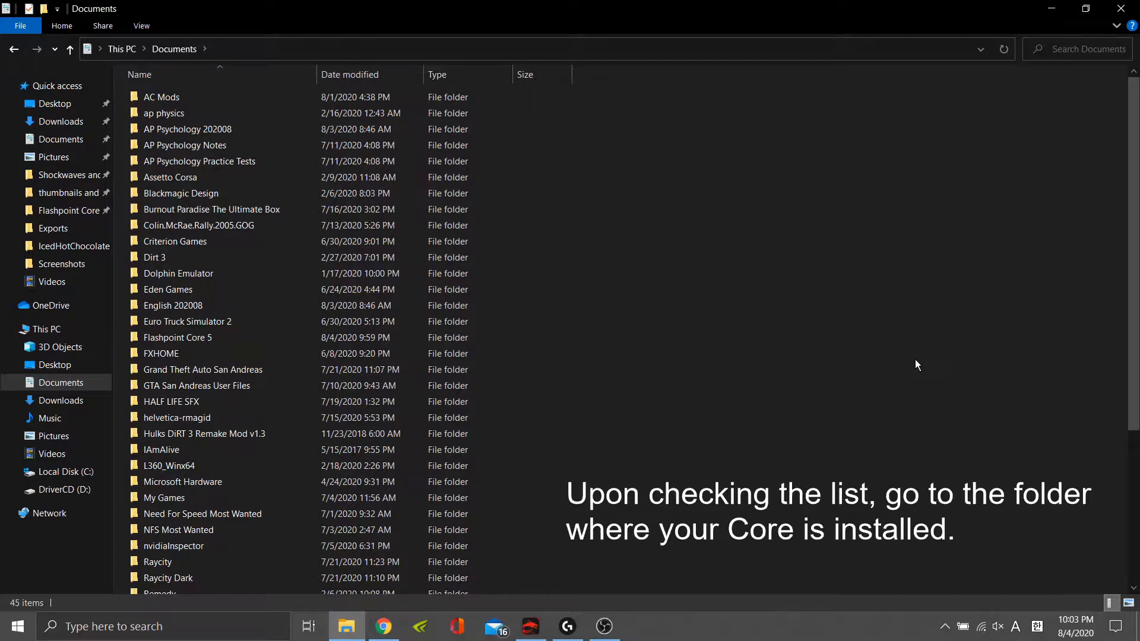
Run cURLsDownload from Flashpoint Core 5 > Utilities > cURLsDownloader, bypassing SmartScreen.
double_click(178, 338)
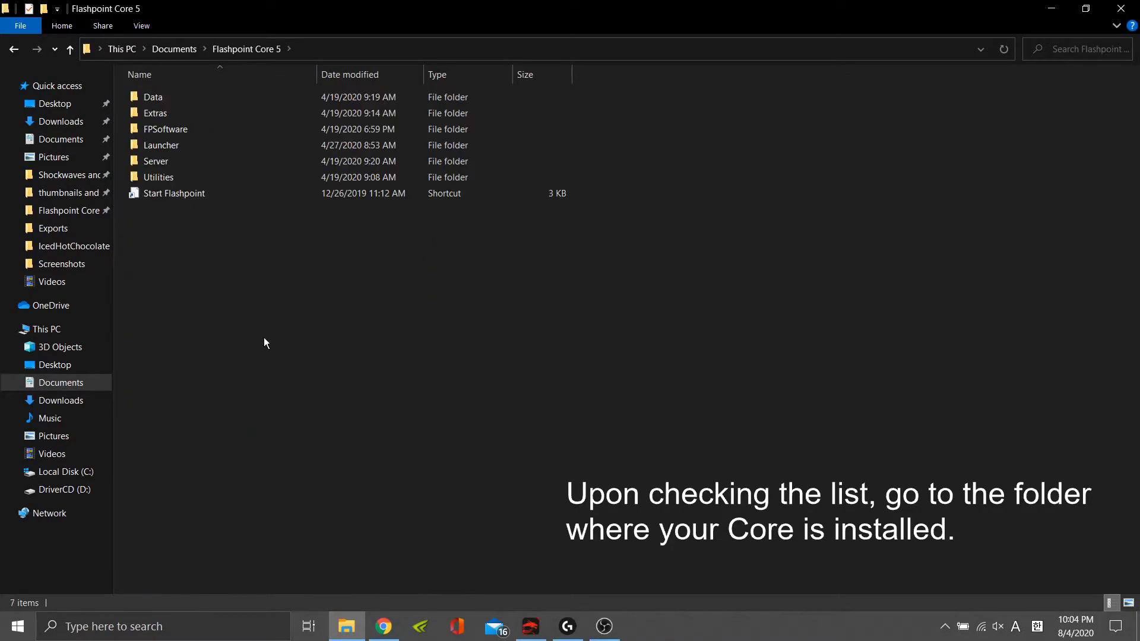
click(153, 97)
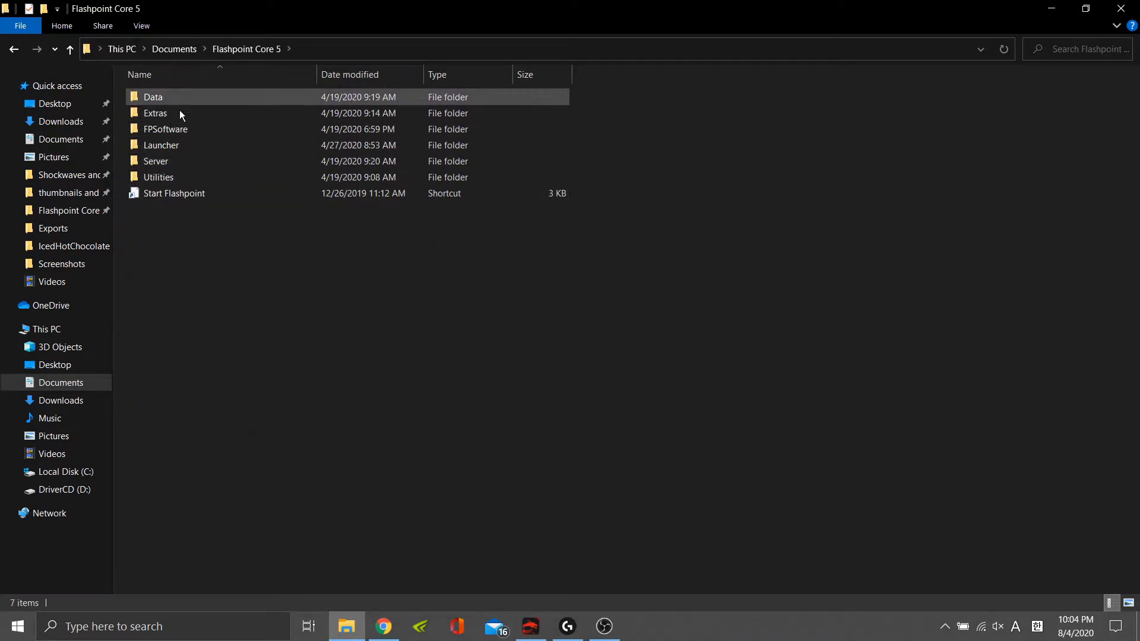
double_click(158, 176)
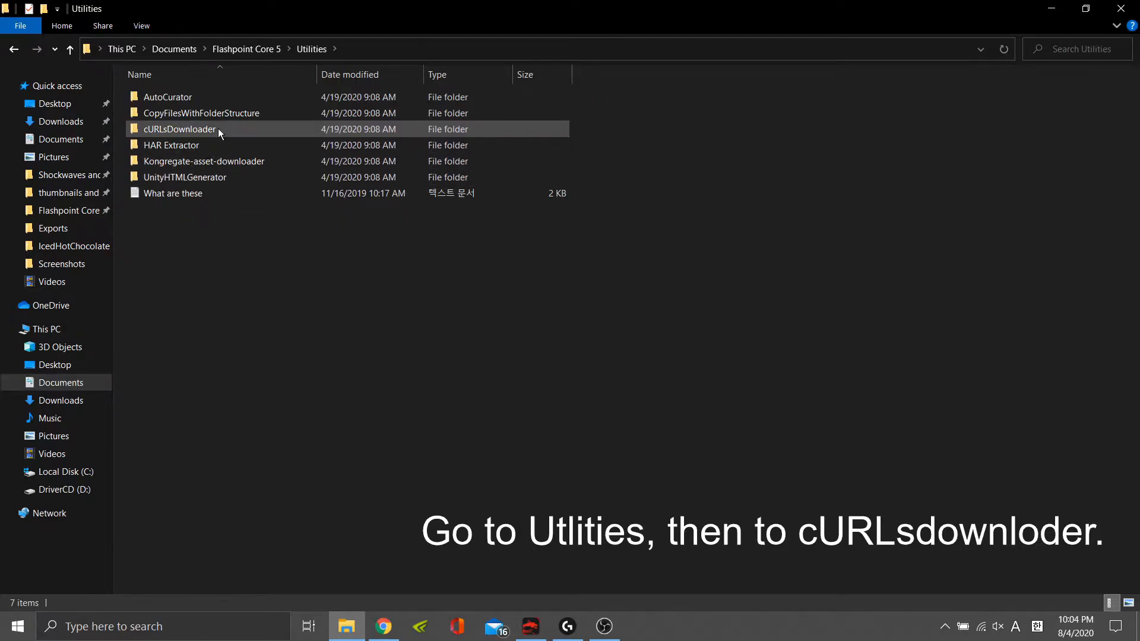
double_click(178, 129)
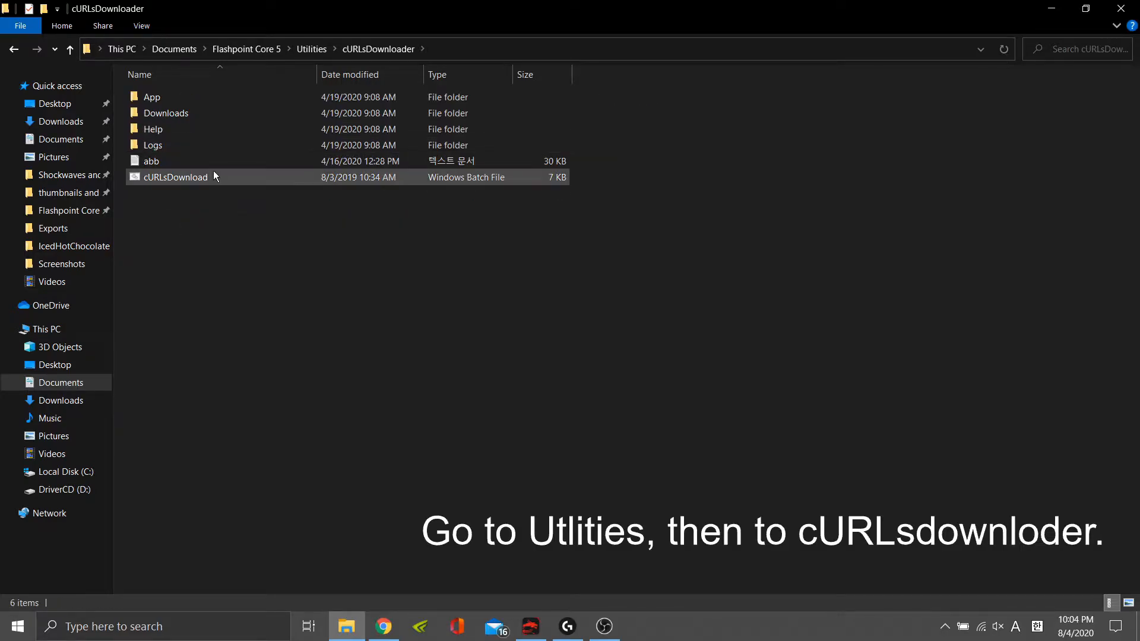
double_click(175, 177)
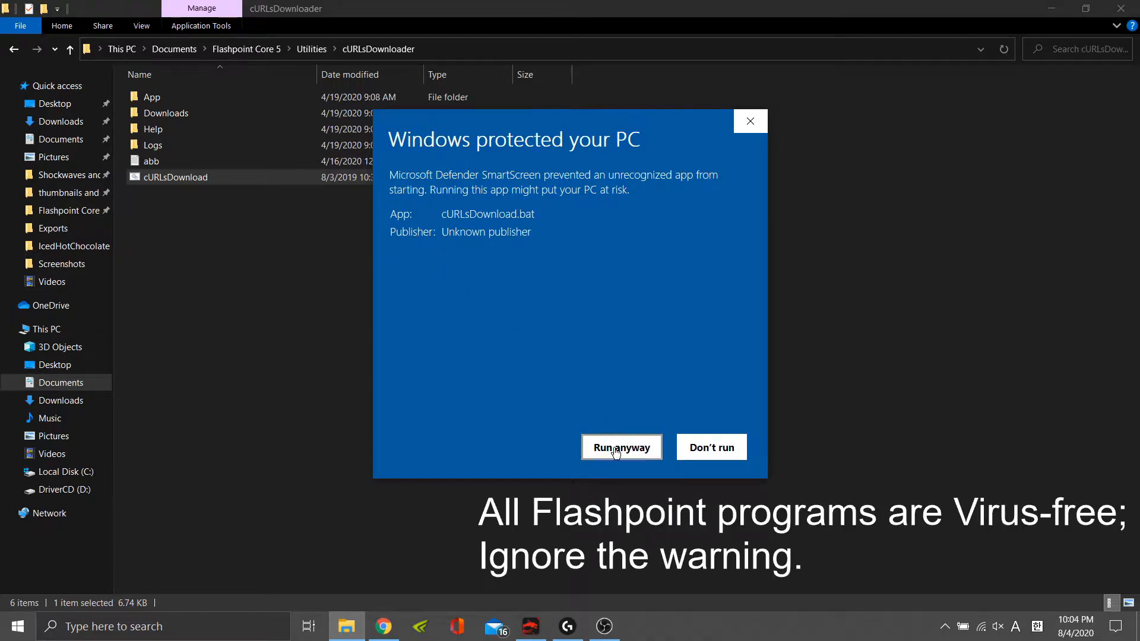
click(622, 447)
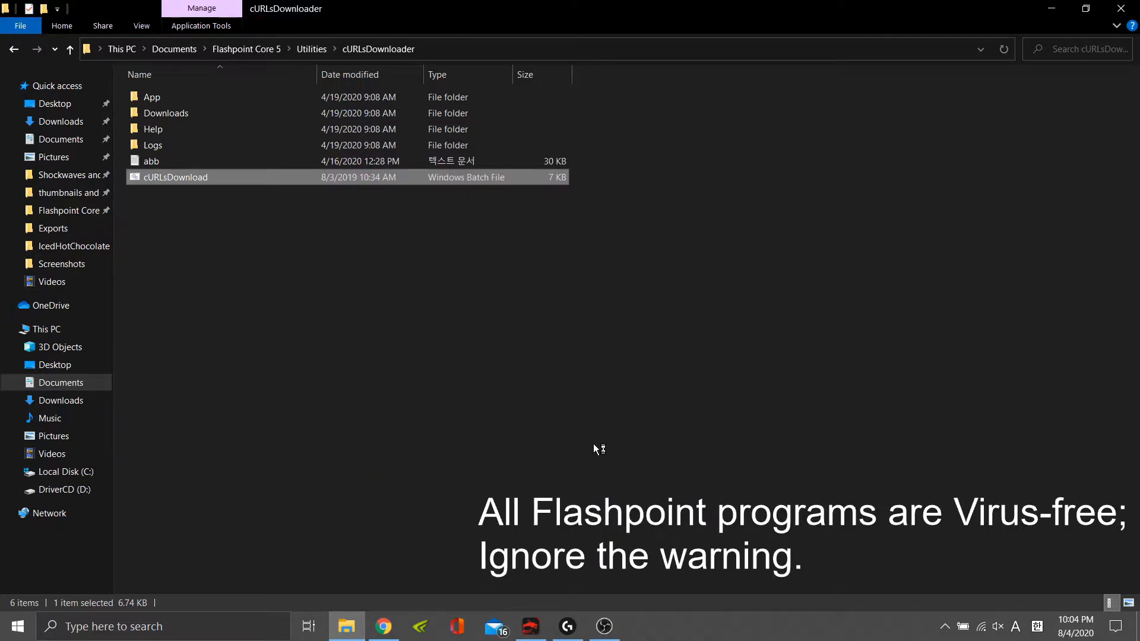
double_click(174, 177)
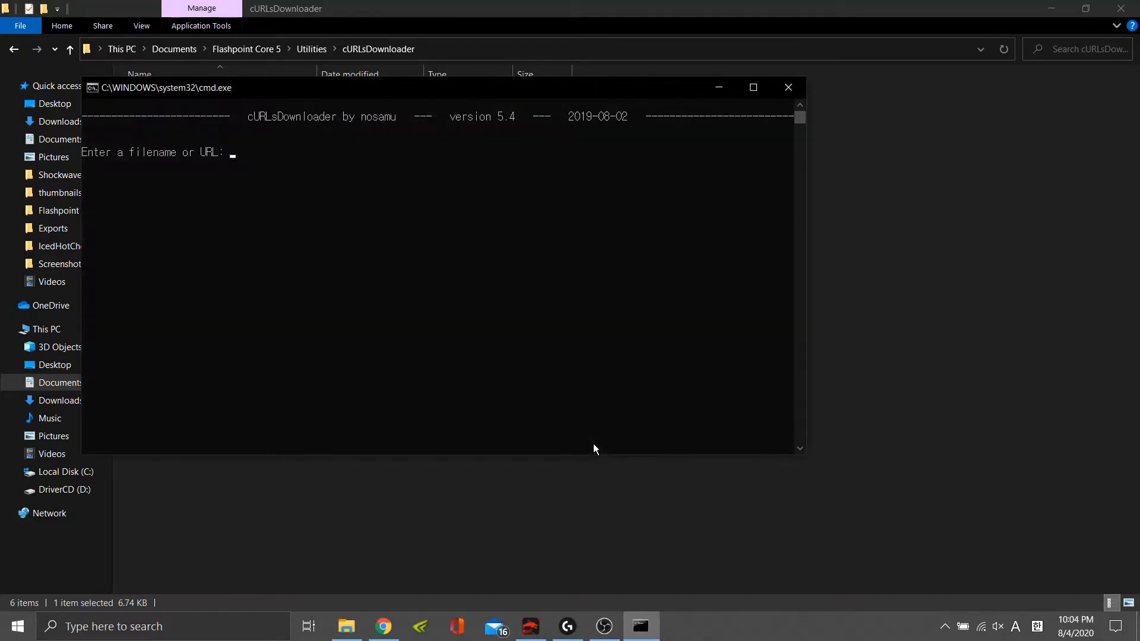
Fetch downhilldrifting.swf with option 1, then return to the Flashpoint Core 5 folder.
key(enter)
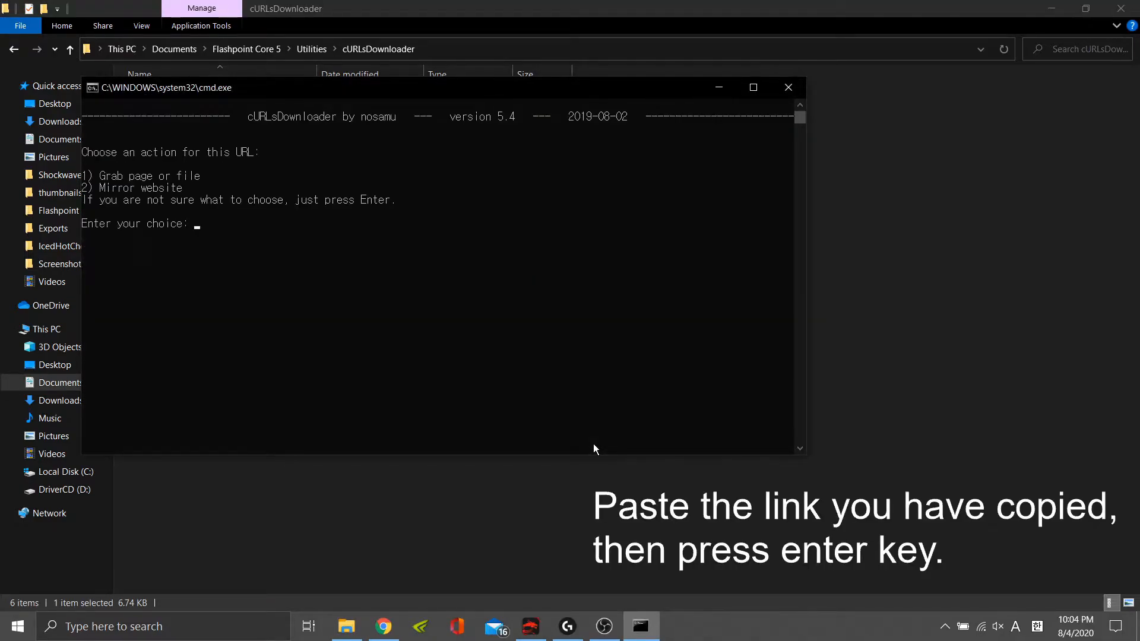
text(1)
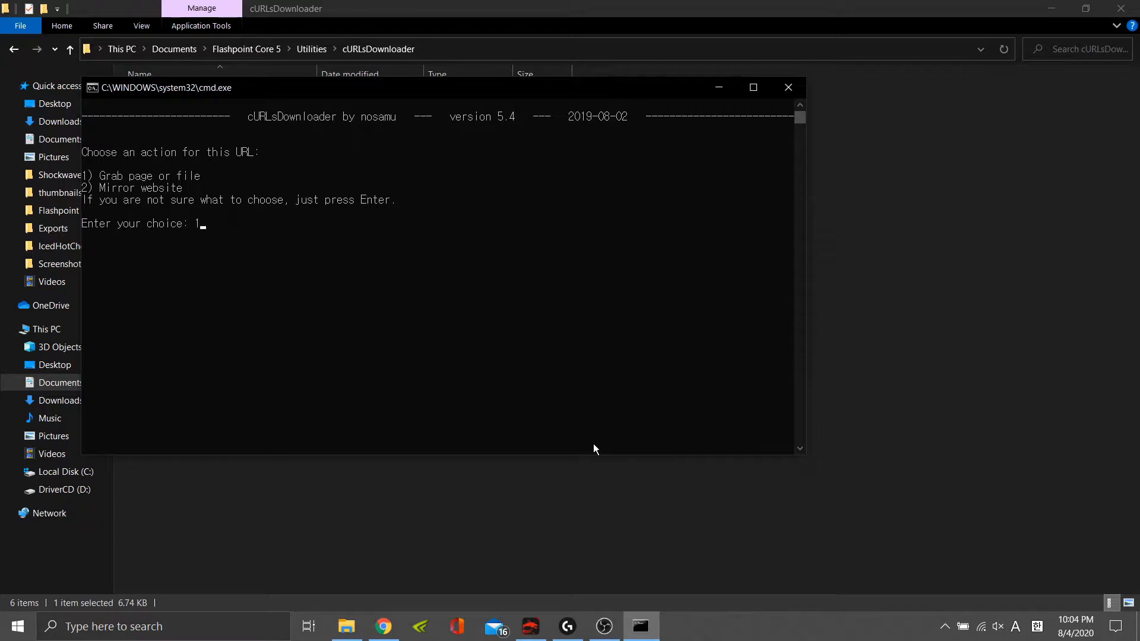
key(enter)
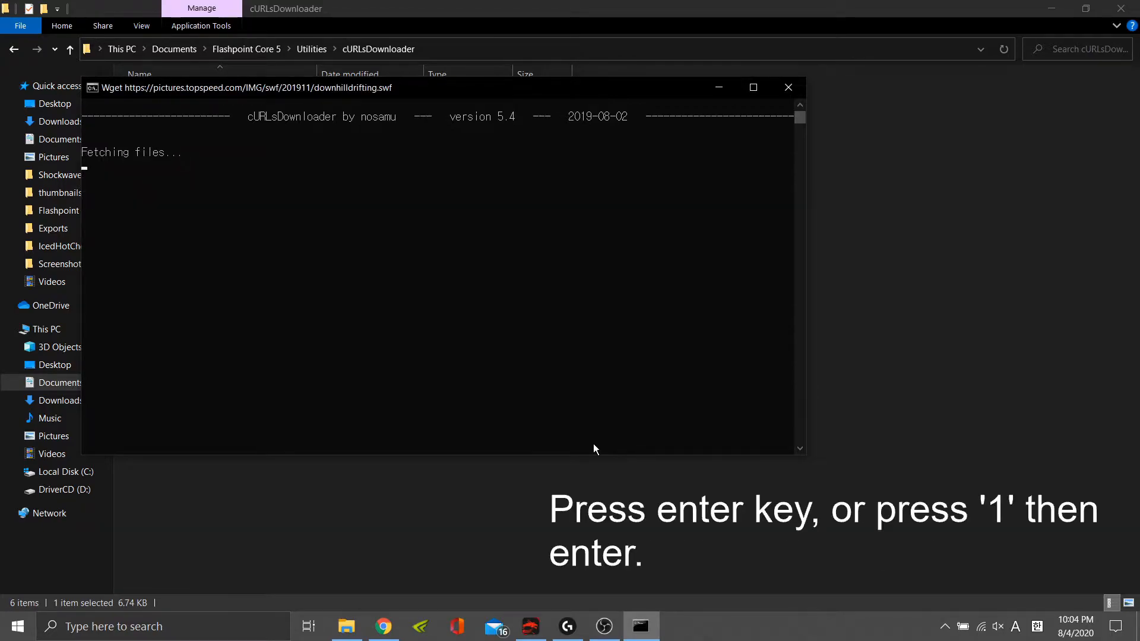
key(enter)
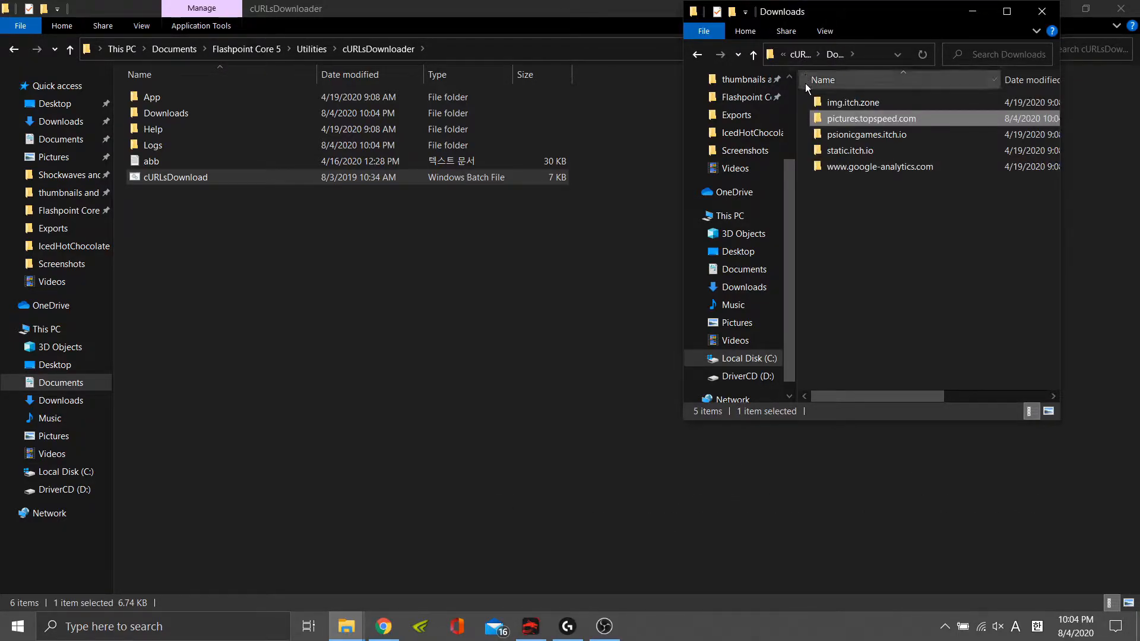
click(1040, 11)
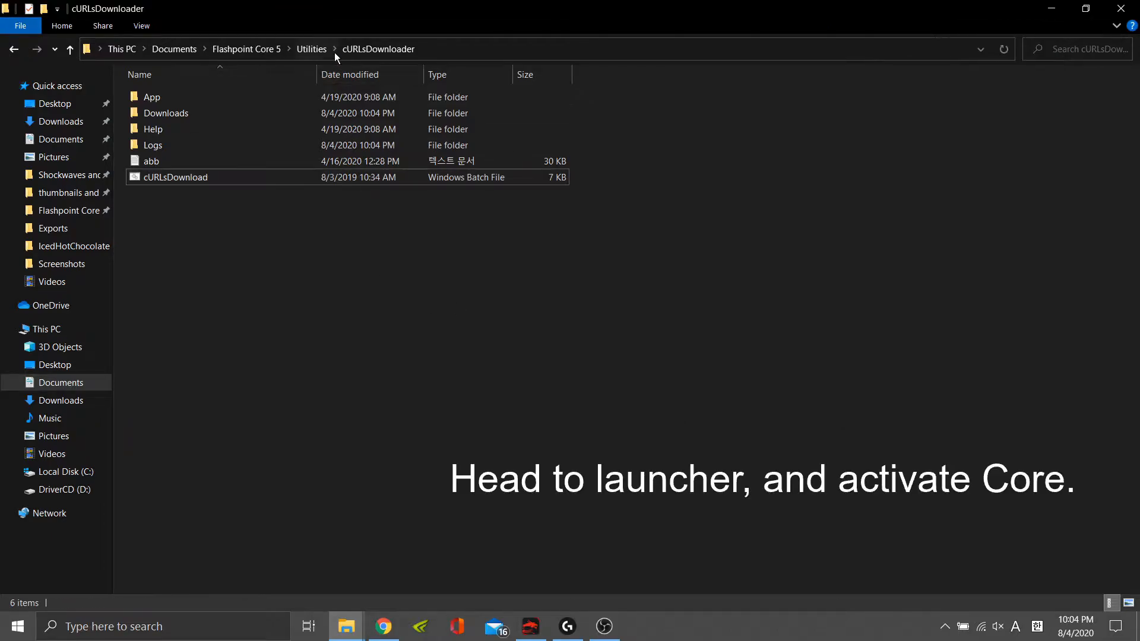
click(246, 49)
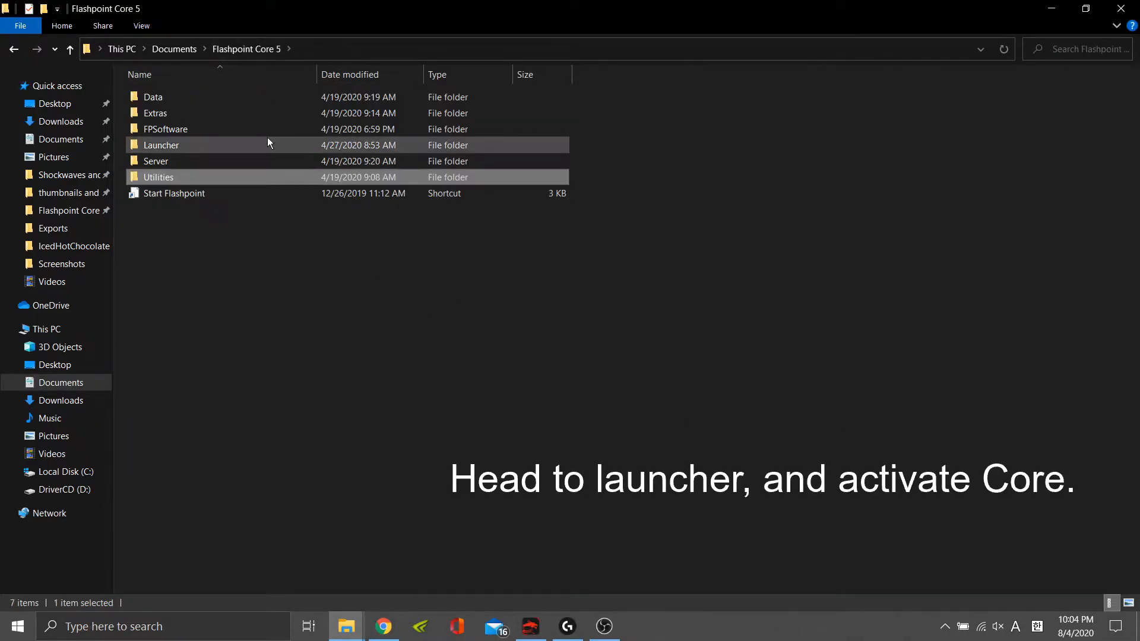
Launch Flashpoint from the Launcher folder, choosing Run anyway on the security warning.
double_click(161, 144)
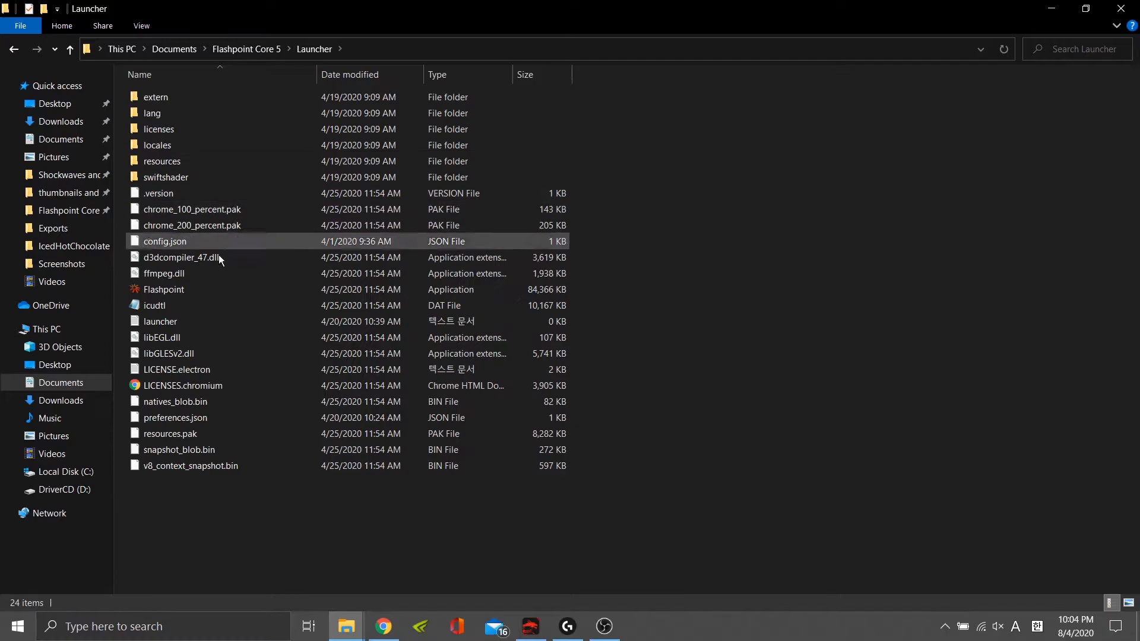
double_click(164, 289)
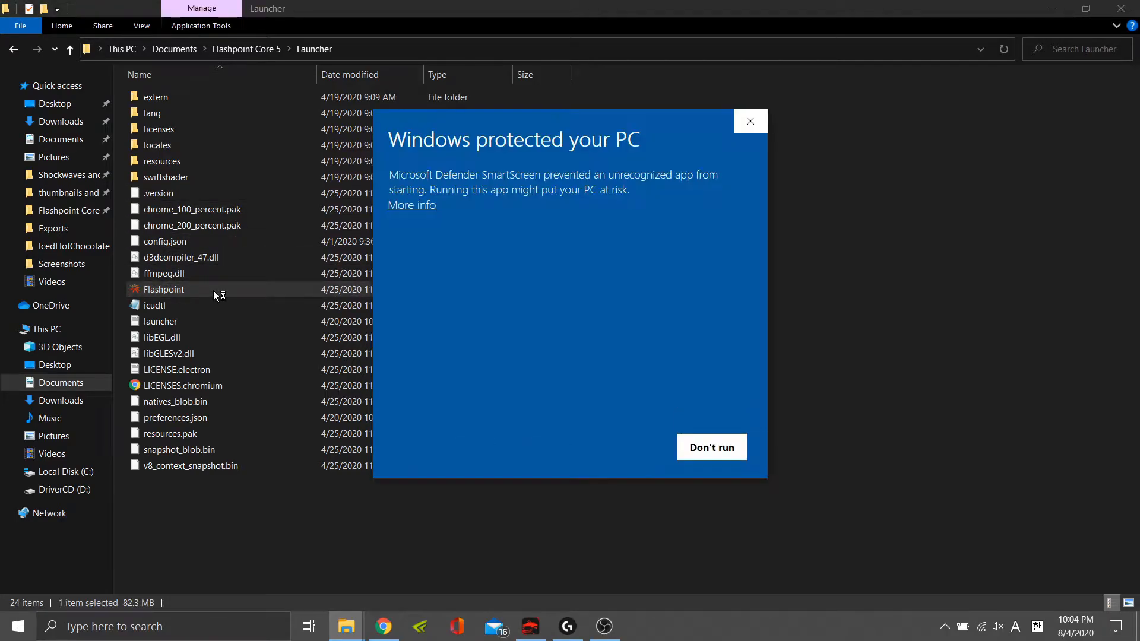
click(410, 205)
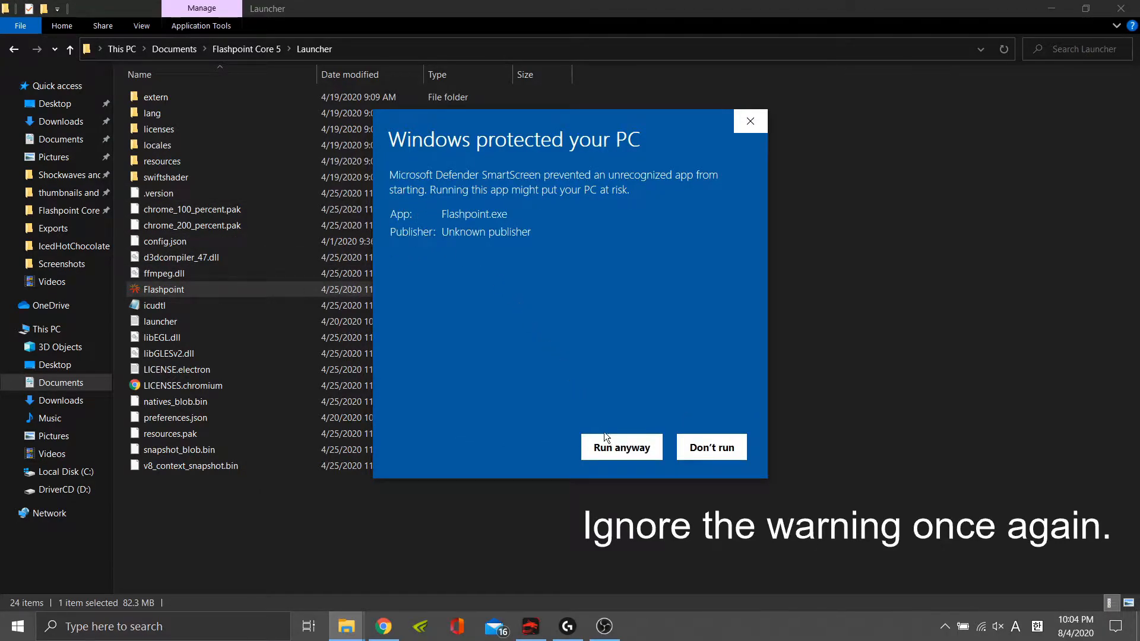
click(620, 447)
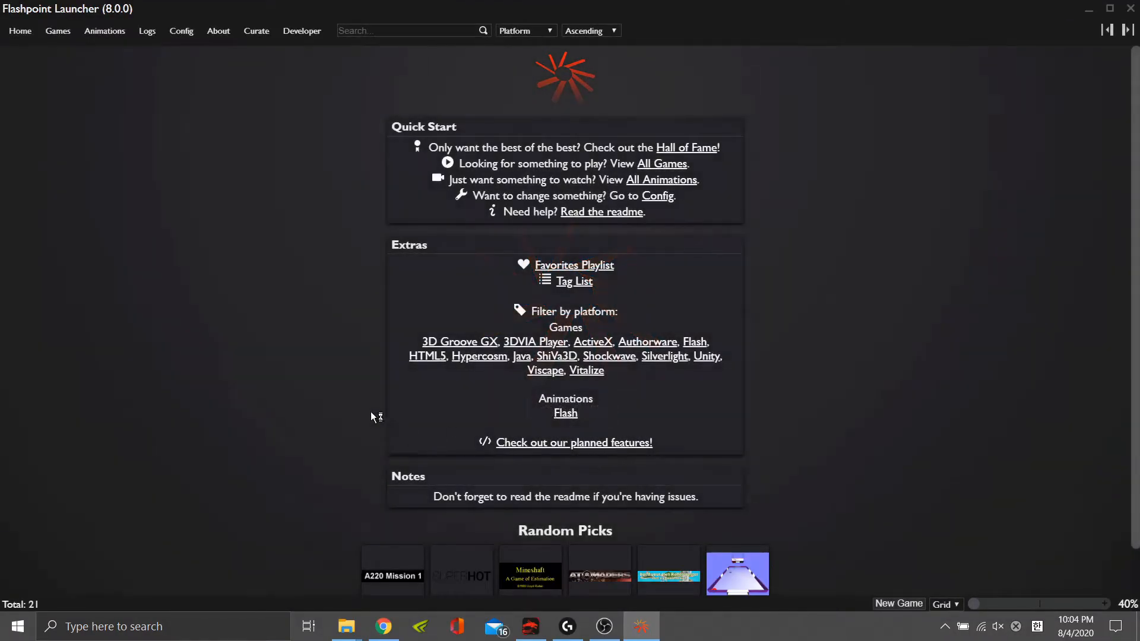
mouse_move(259, 316)
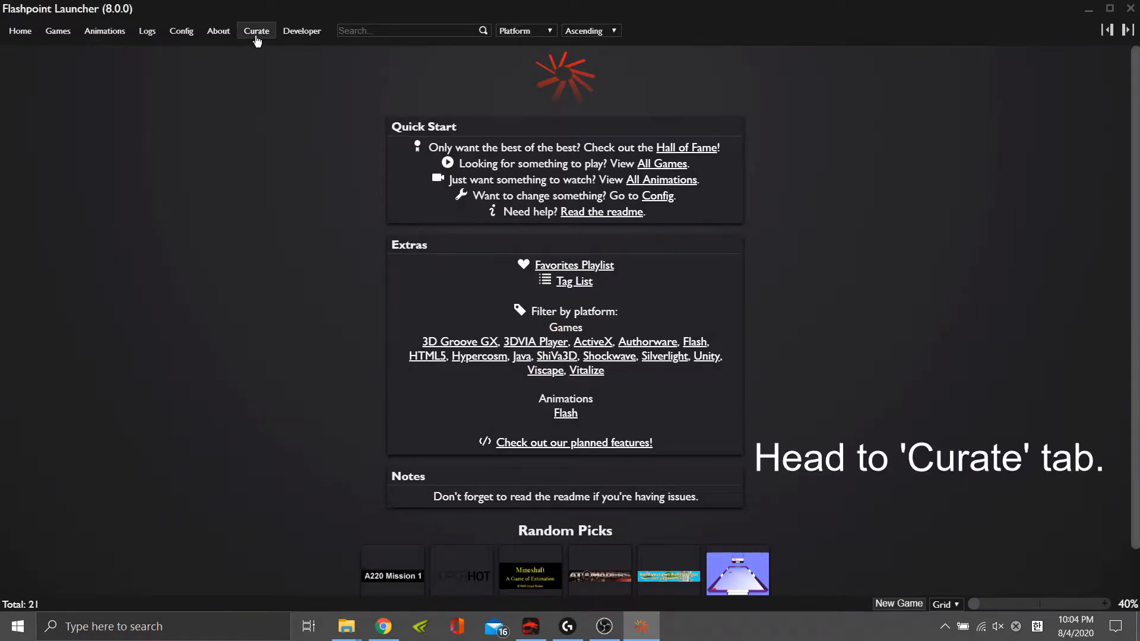
Create a new blank curation from the Curate tab.
click(256, 30)
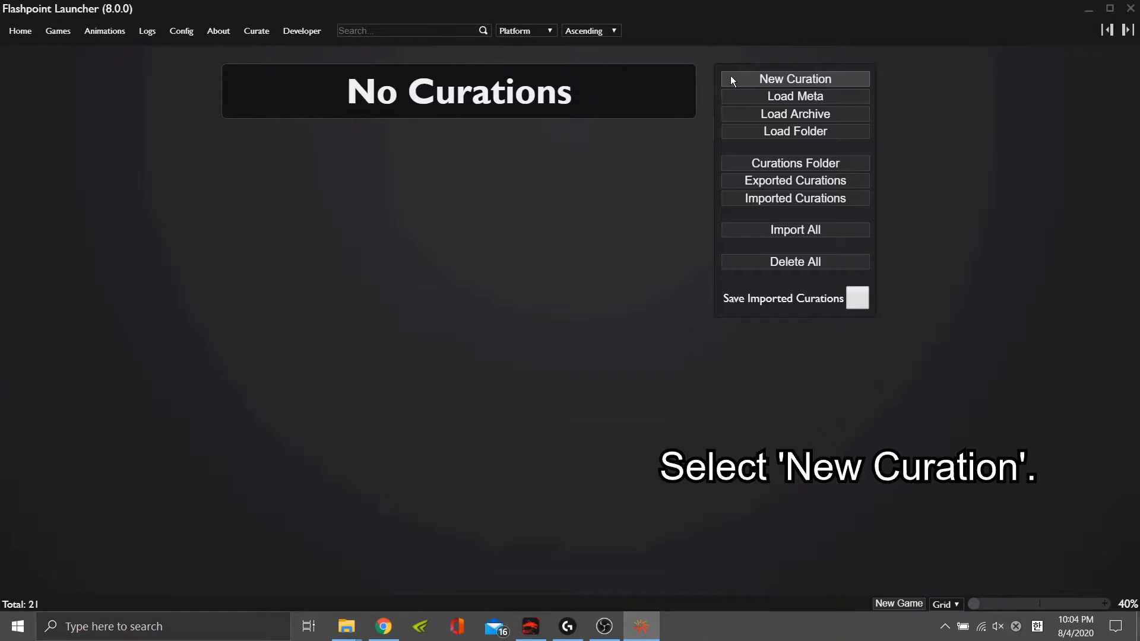
click(794, 78)
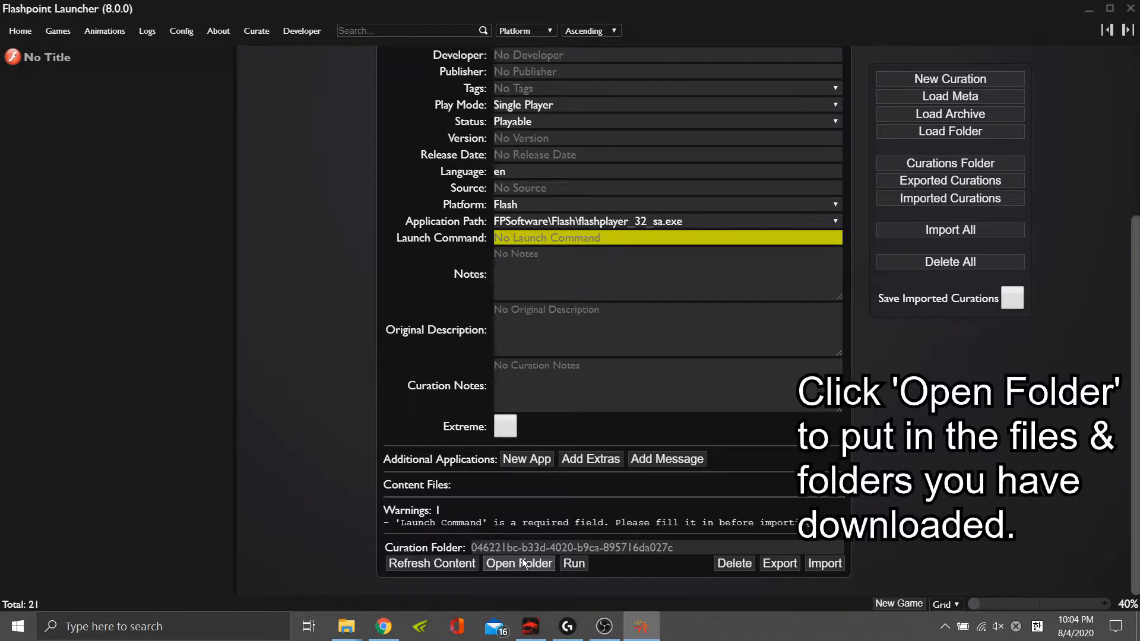
Move pictures.topspeed.com from cURLsDownloader Downloads into the curation's content folder, then close Explorer.
click(519, 563)
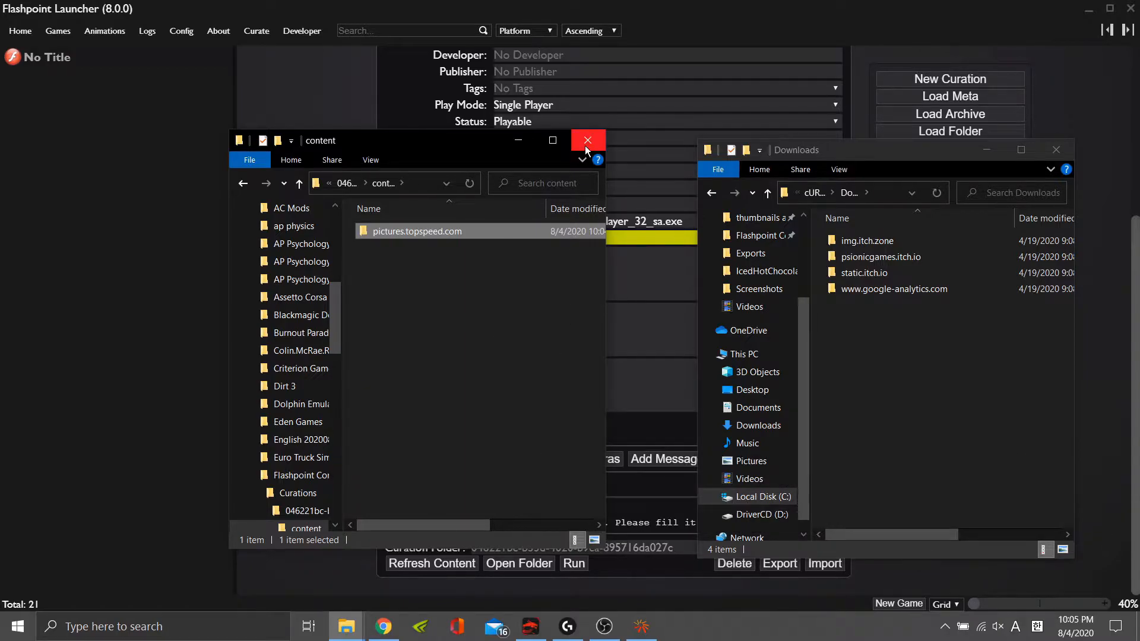
click(586, 139)
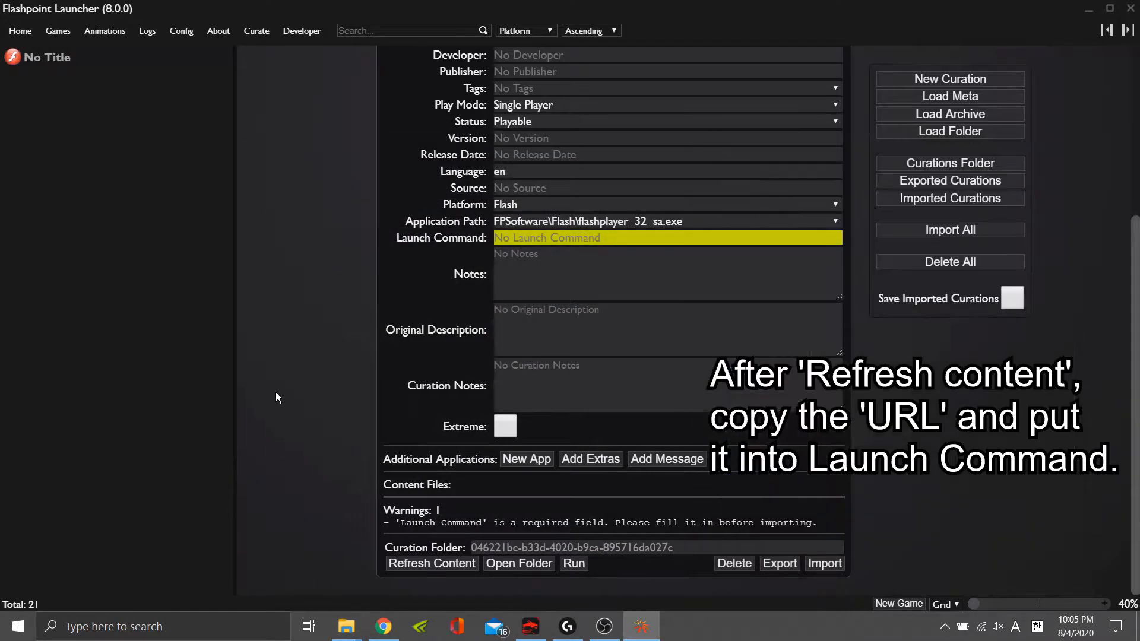
click(431, 563)
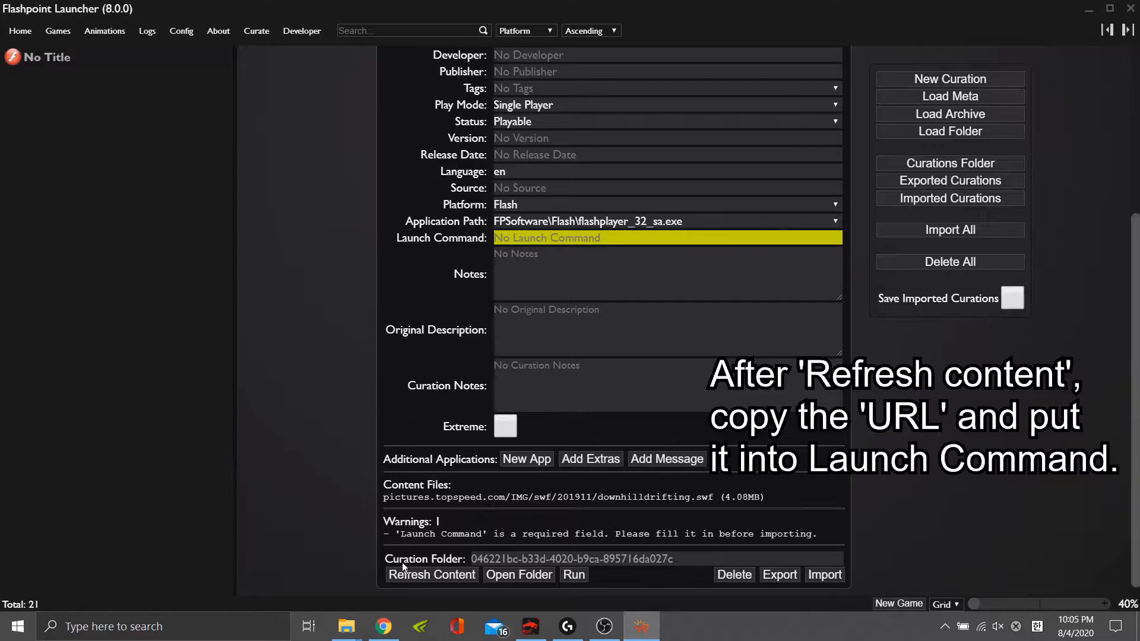
double_click(702, 497)
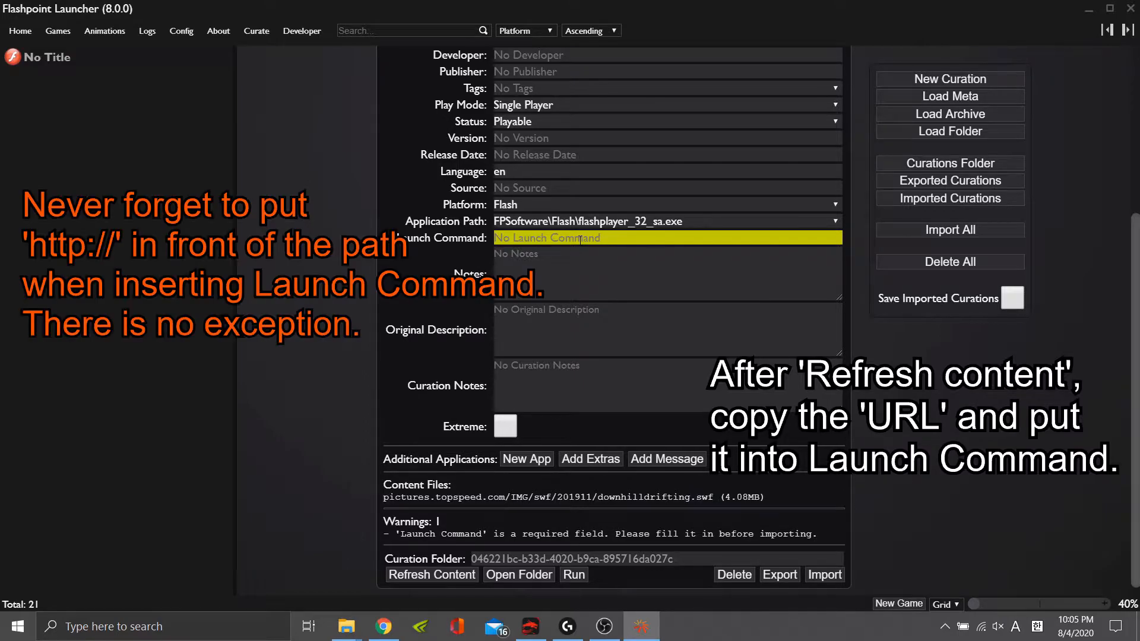
text(http://pictures.topspeed.com/IMG/swf/201911/downhilldrifting.swf)
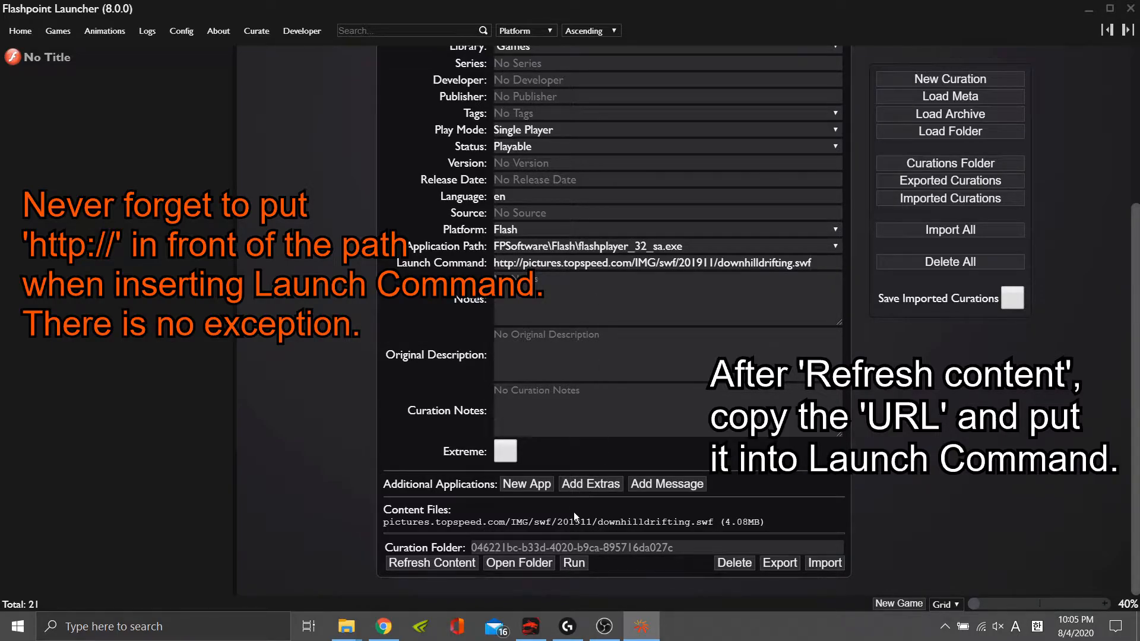
mouse_move(577, 536)
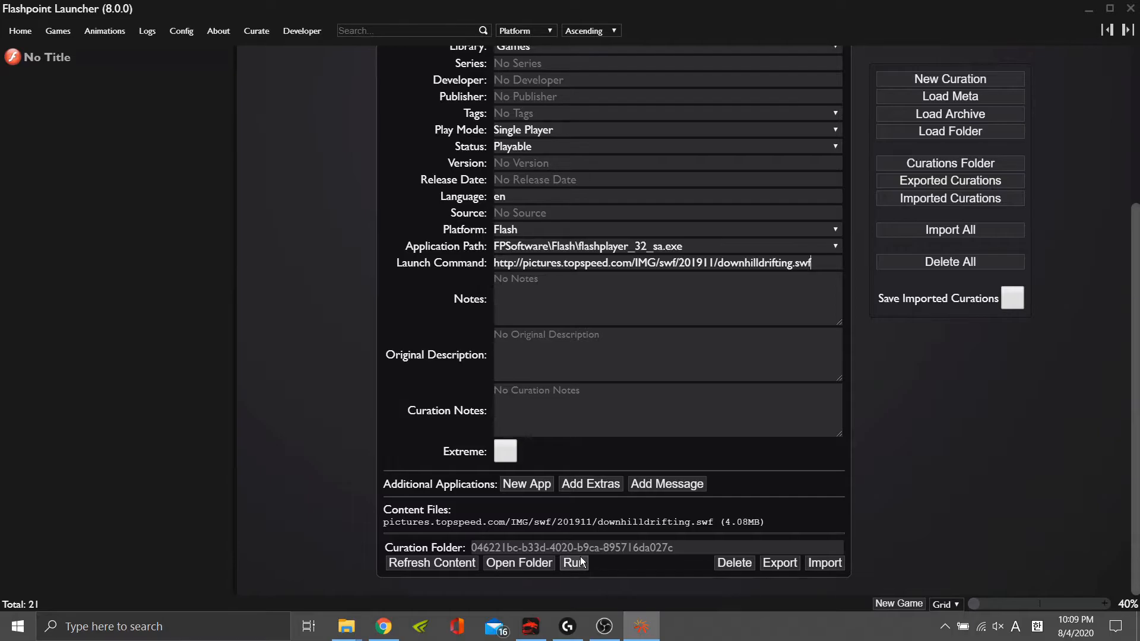
Test-run the curation and check the Logs tab for 200 HTTP responses.
click(573, 562)
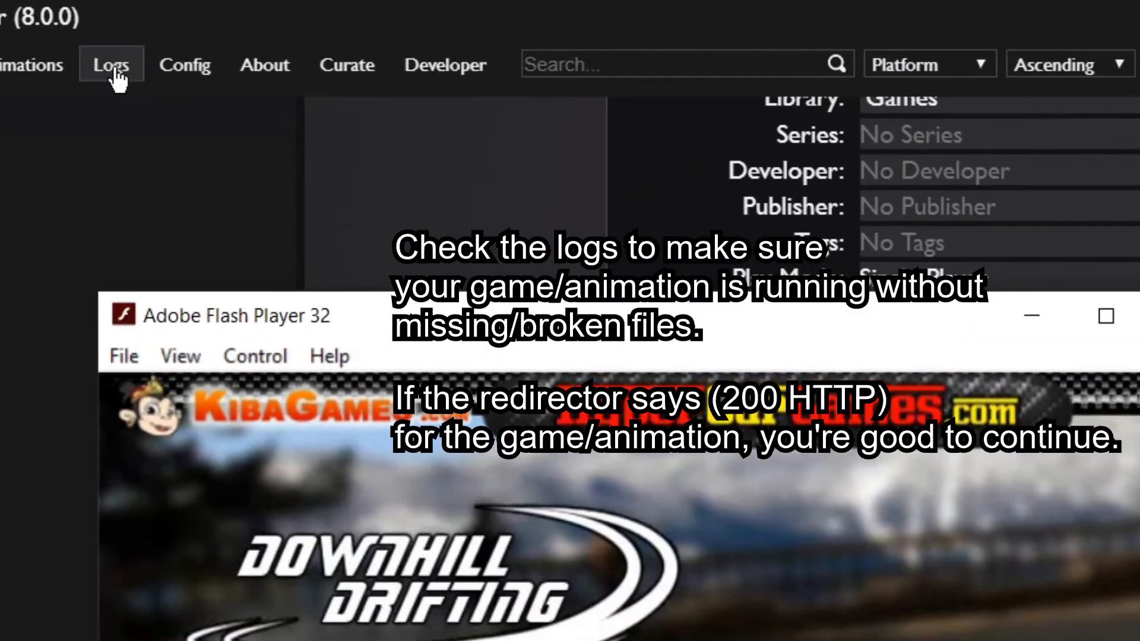
click(110, 65)
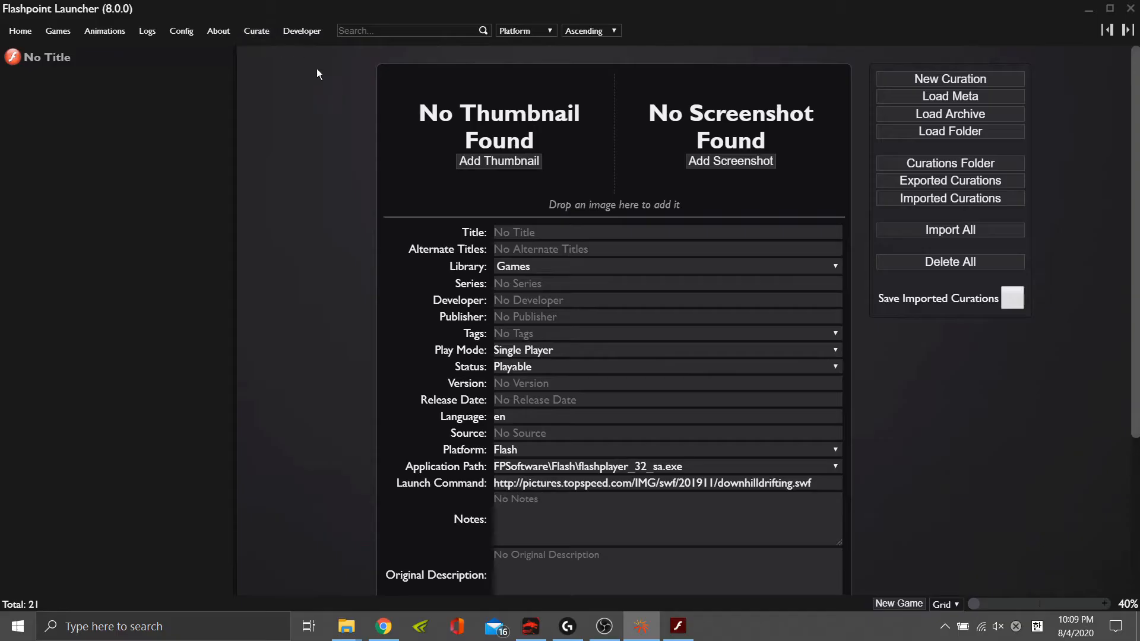
Play Downhill Drifting past the title screen, capture screenshots, then close Flash Player.
click(676, 626)
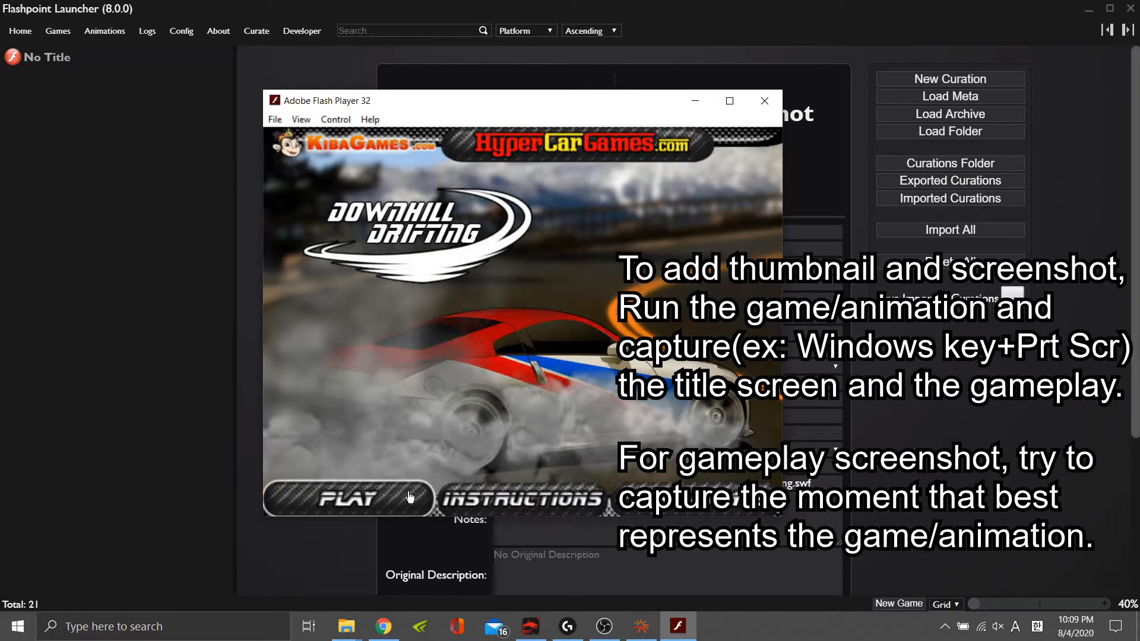
click(347, 499)
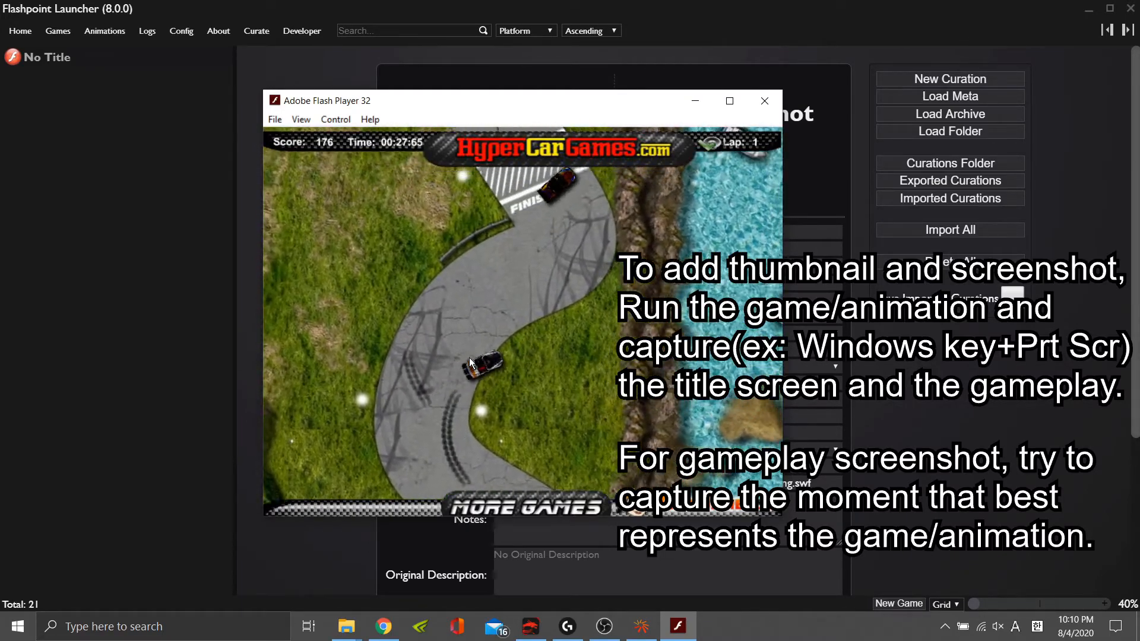
click(762, 100)
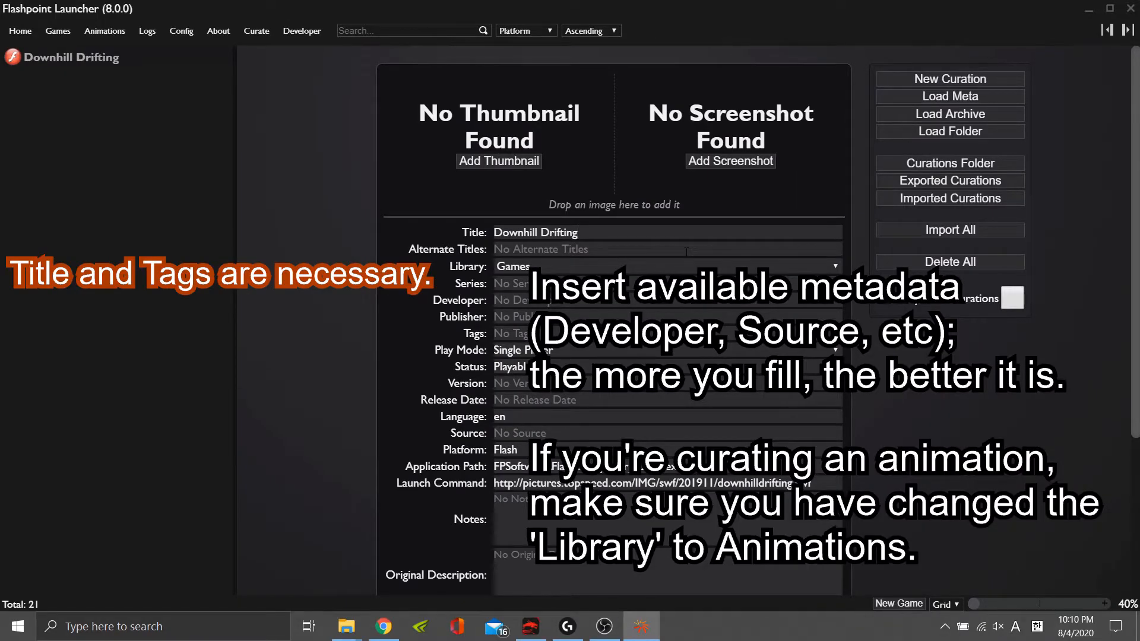
Enter publisher hypercargames.com and the TopSpeed source URL, and add the Racing tag.
text(hyperca .com)
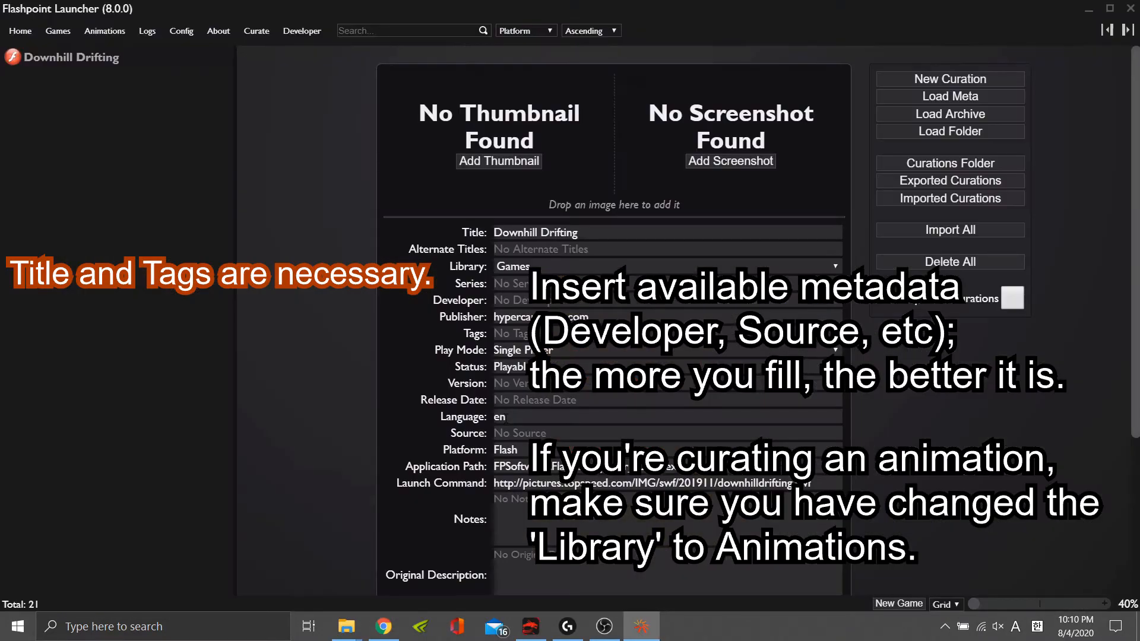
text(www.topspeed.com/car-games/car-games/downhill-drifting-ar187035.html)
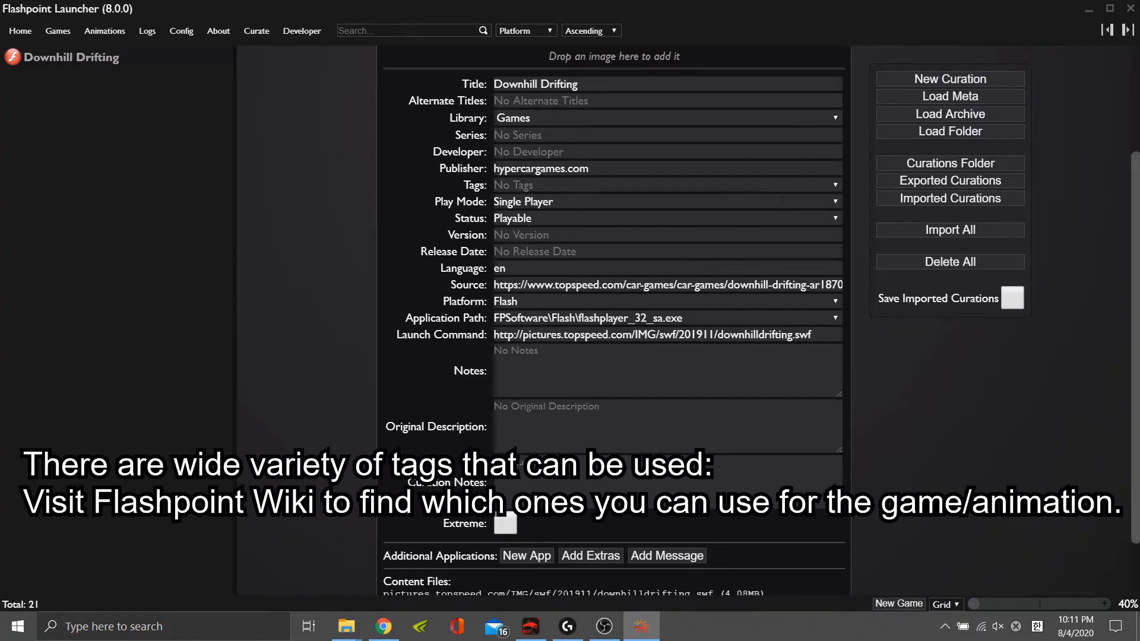
click(833, 185)
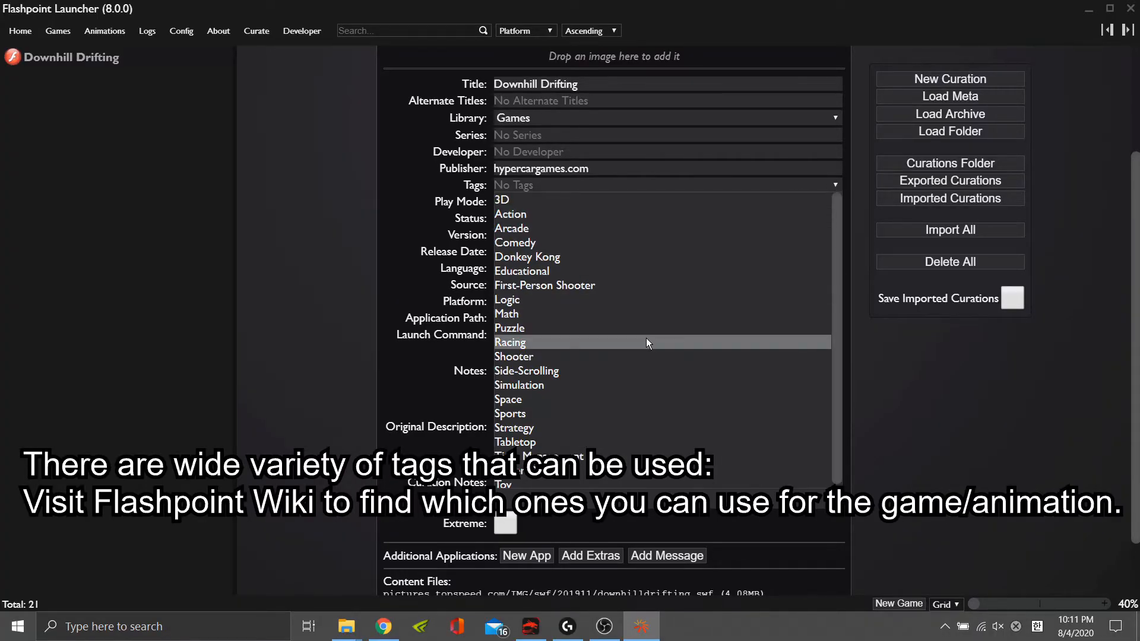
click(509, 341)
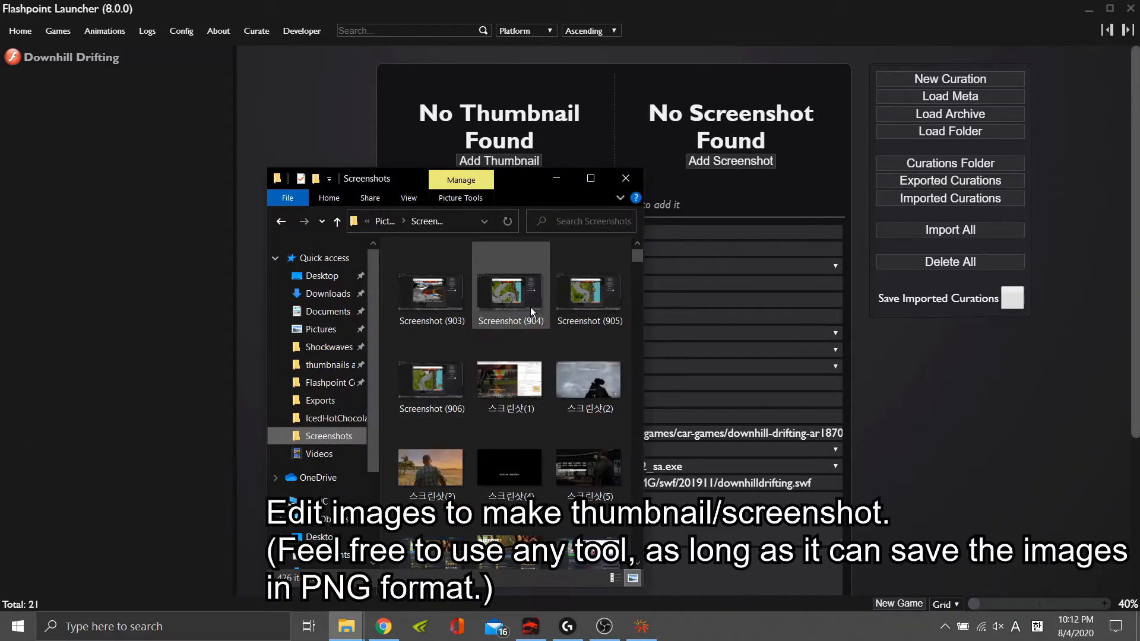
mouse_move(431, 290)
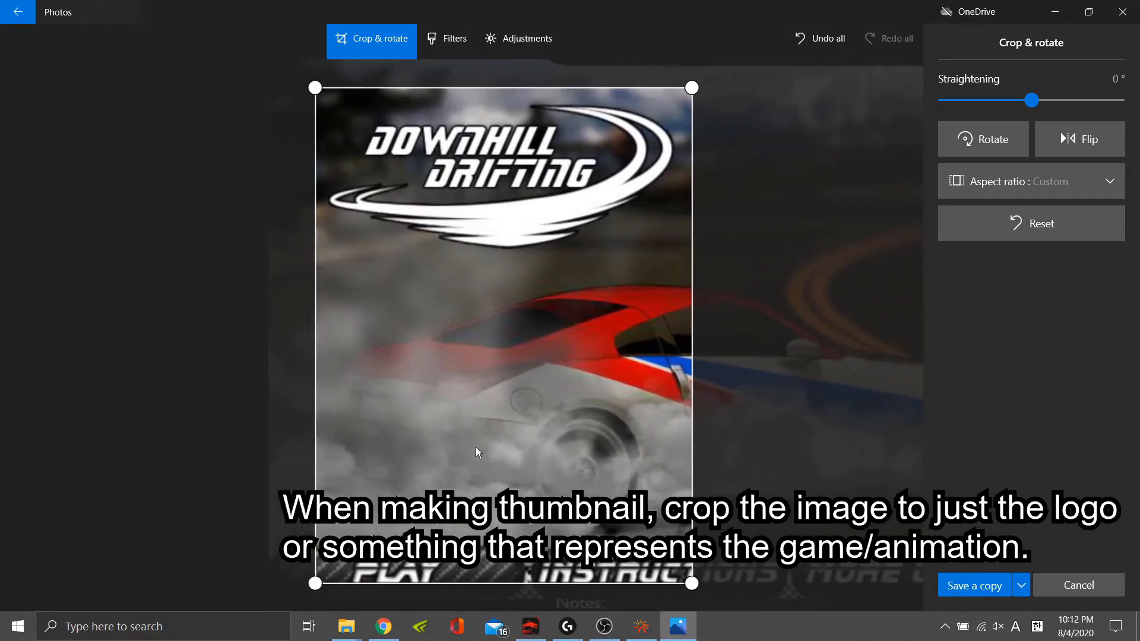
Crop the title capture to the logo and the gameplay capture to the race, saving copies.
drag(314, 87, 29, 130)
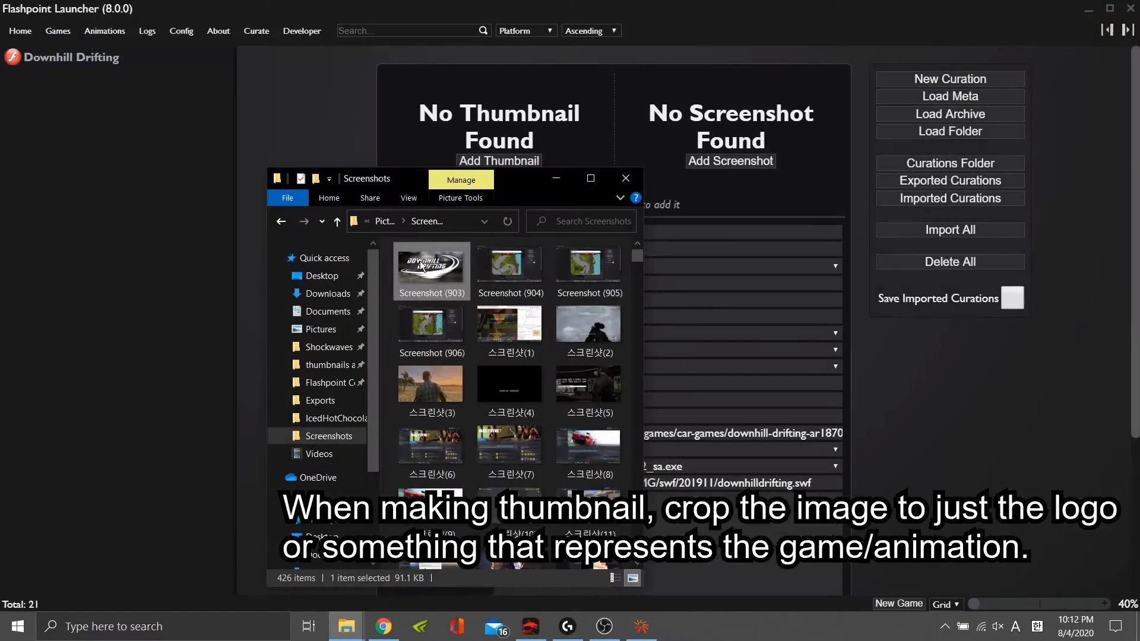
click(589, 264)
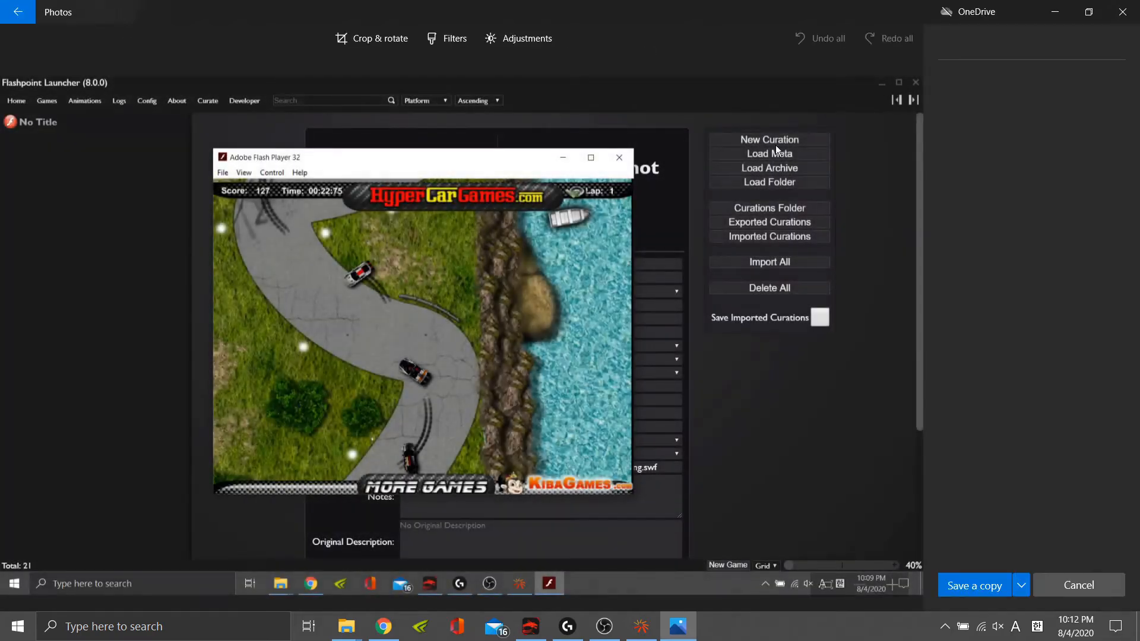
click(372, 38)
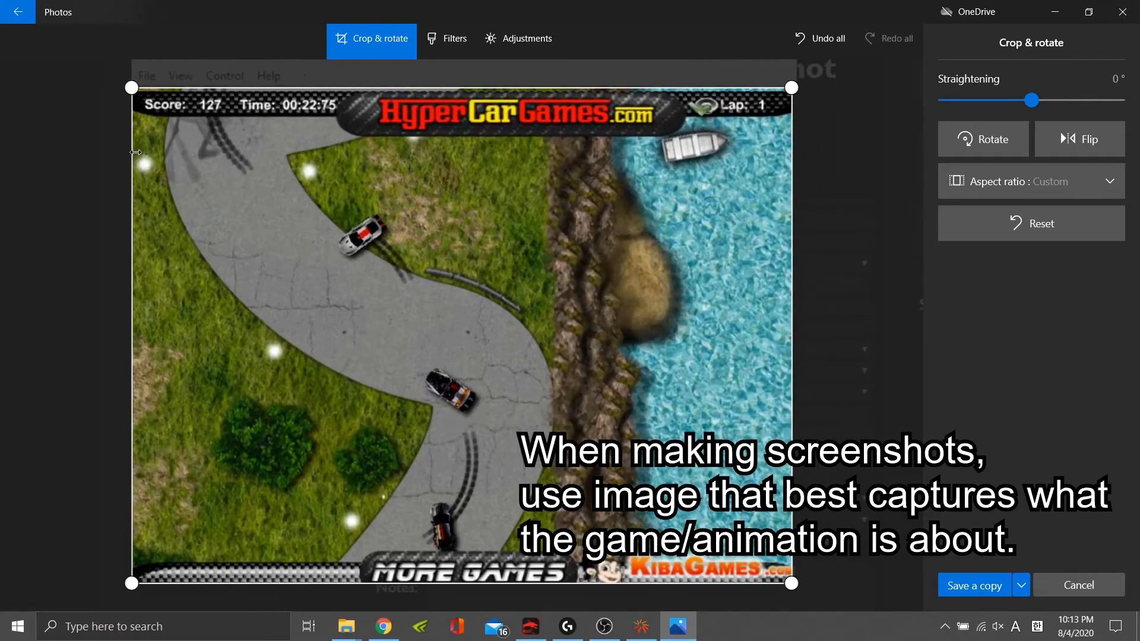
click(973, 584)
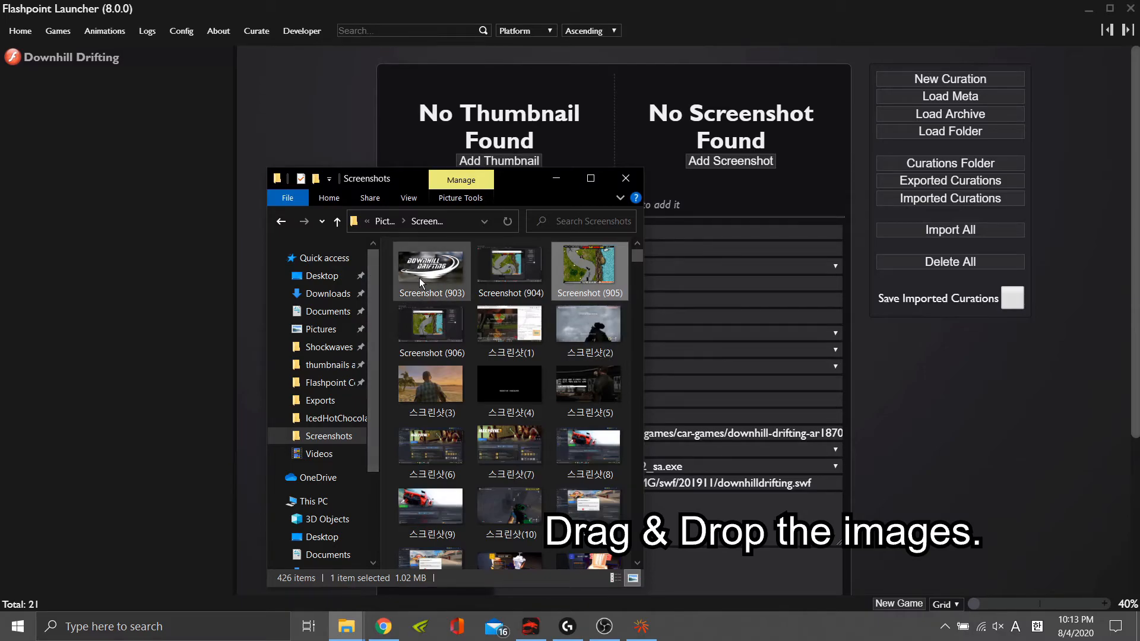
Drag Screenshot (903) onto the thumbnail area and Screenshot (905) onto the screenshot area.
drag(430, 265, 498, 120)
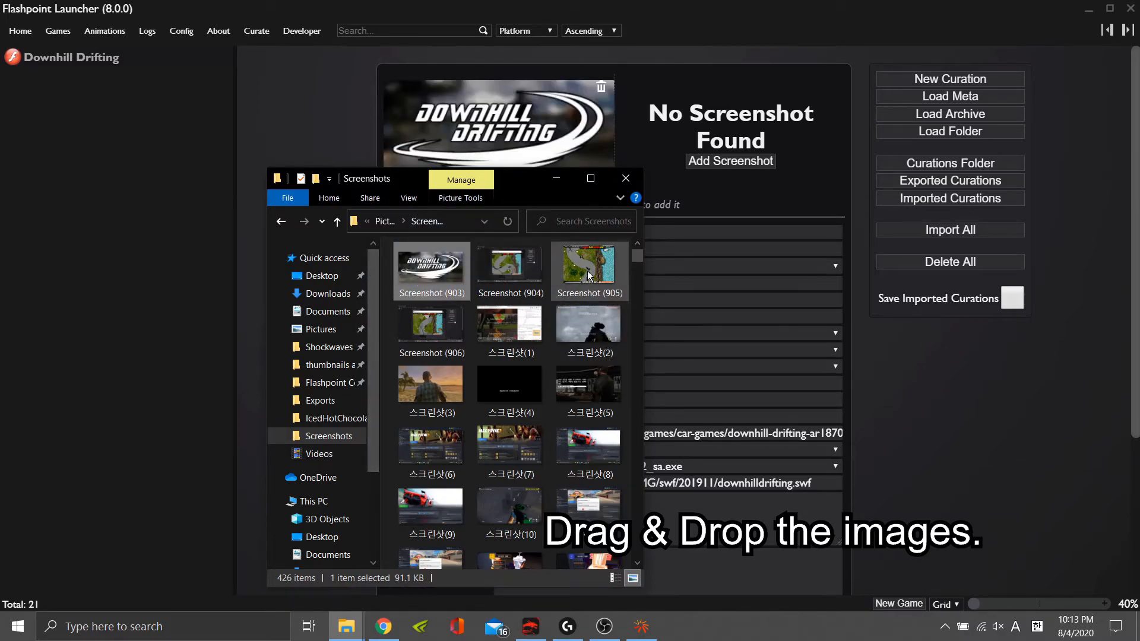
drag(589, 265, 729, 134)
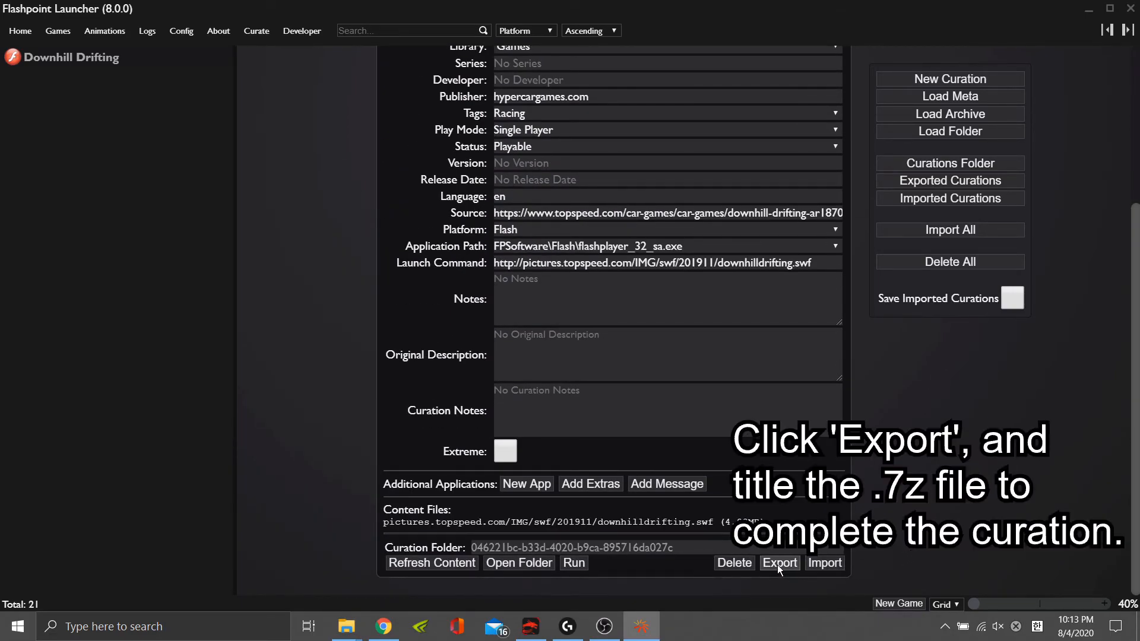
Start the export and name the archive Downhill Drifting in the _Exports folder.
click(779, 562)
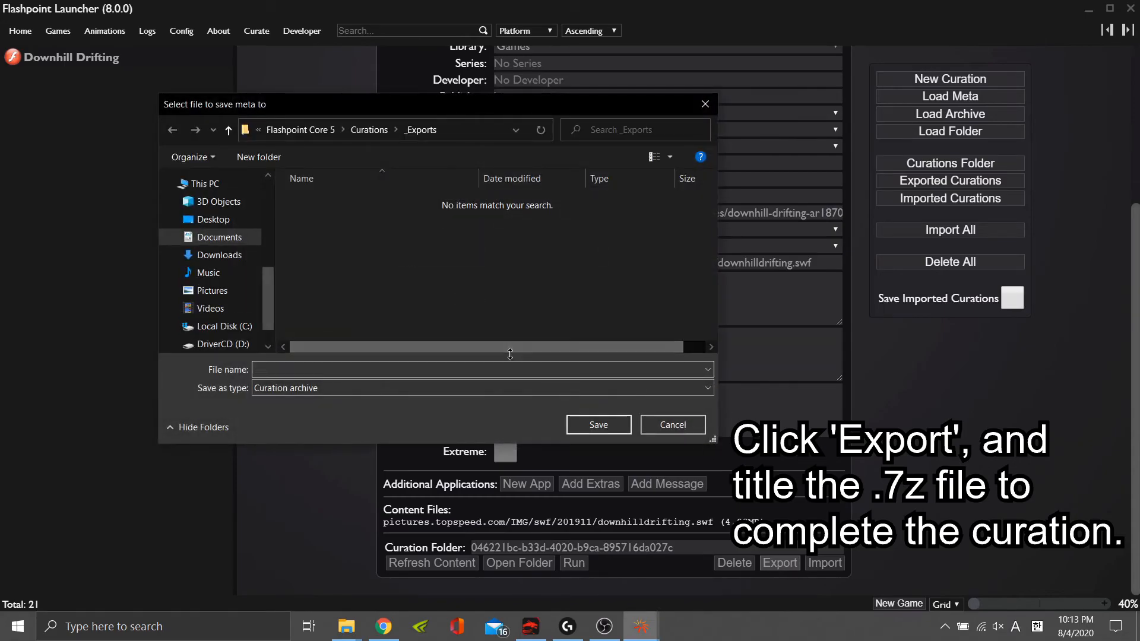
text(Do)
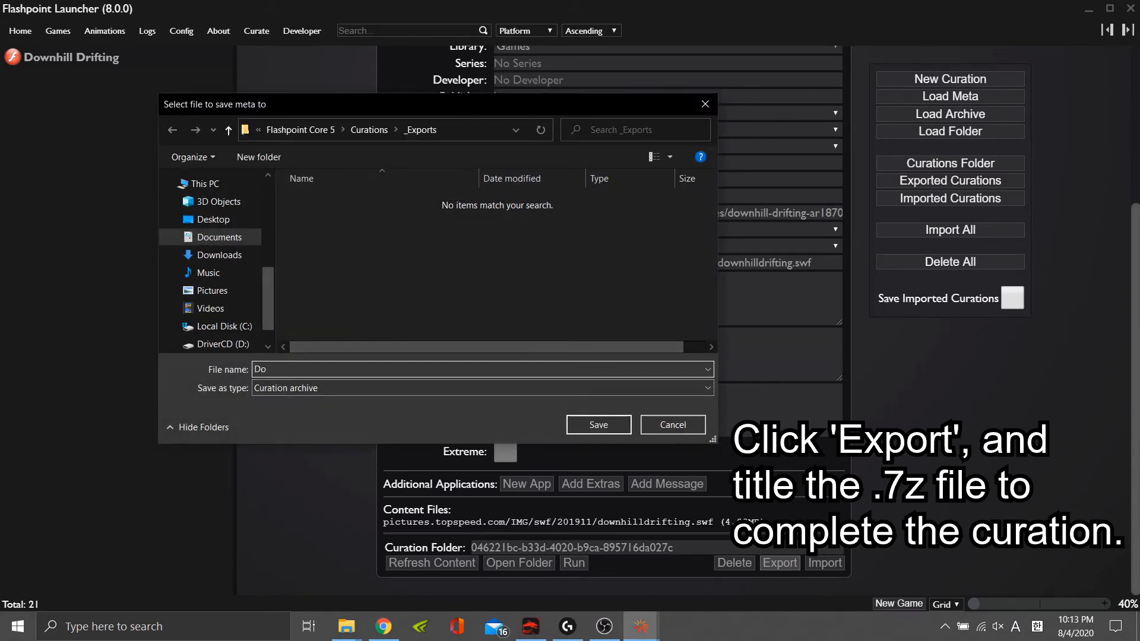
text(Downhill D)
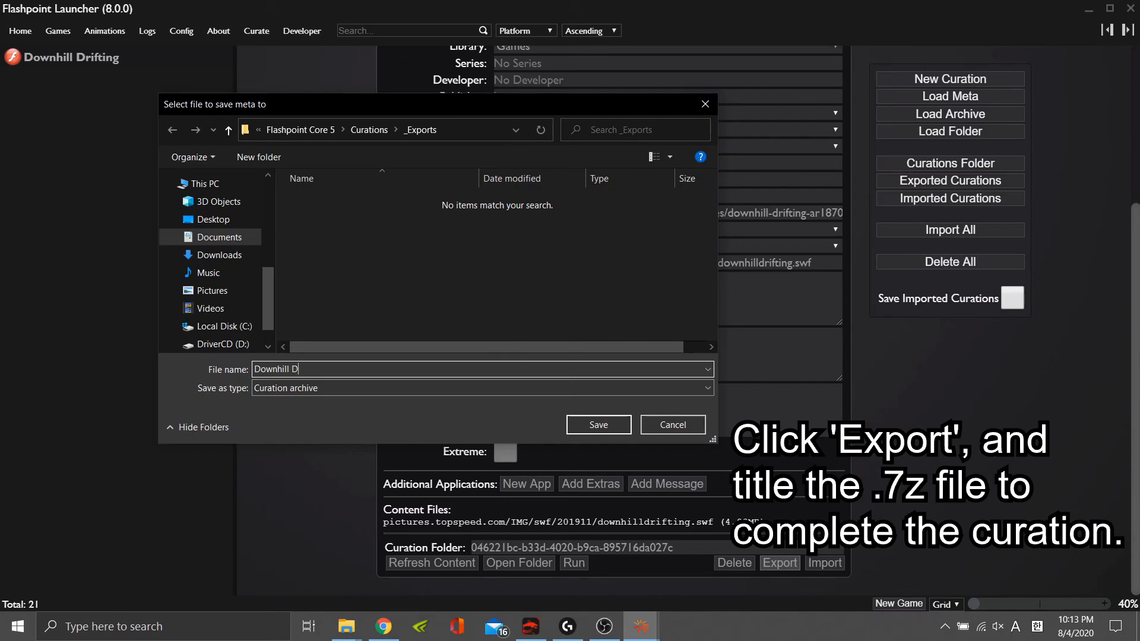
text(riftin)
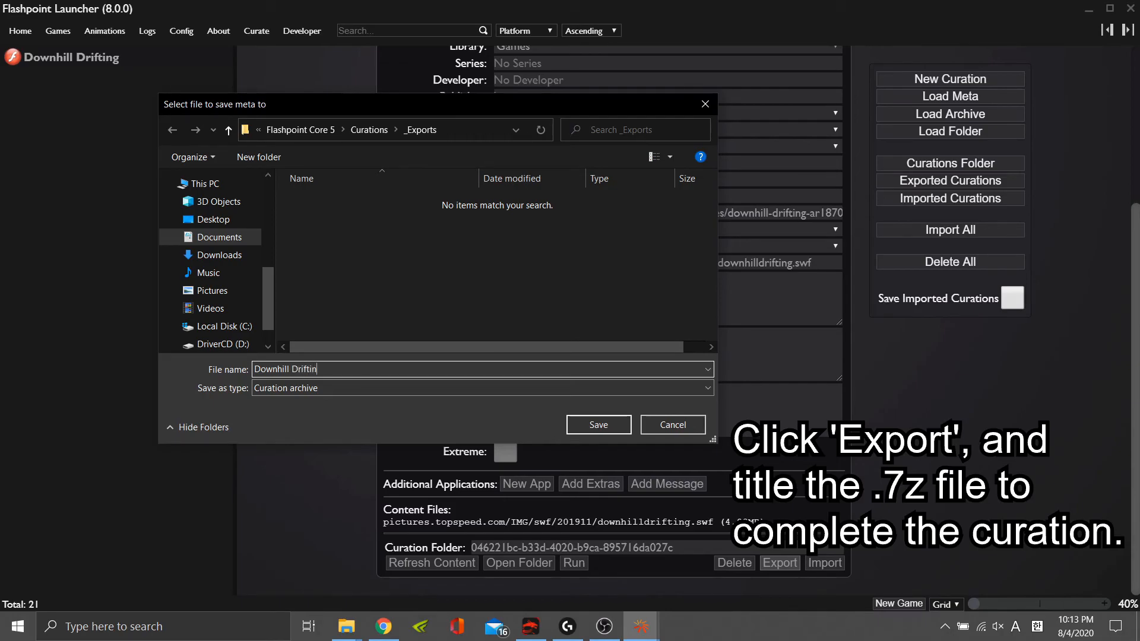